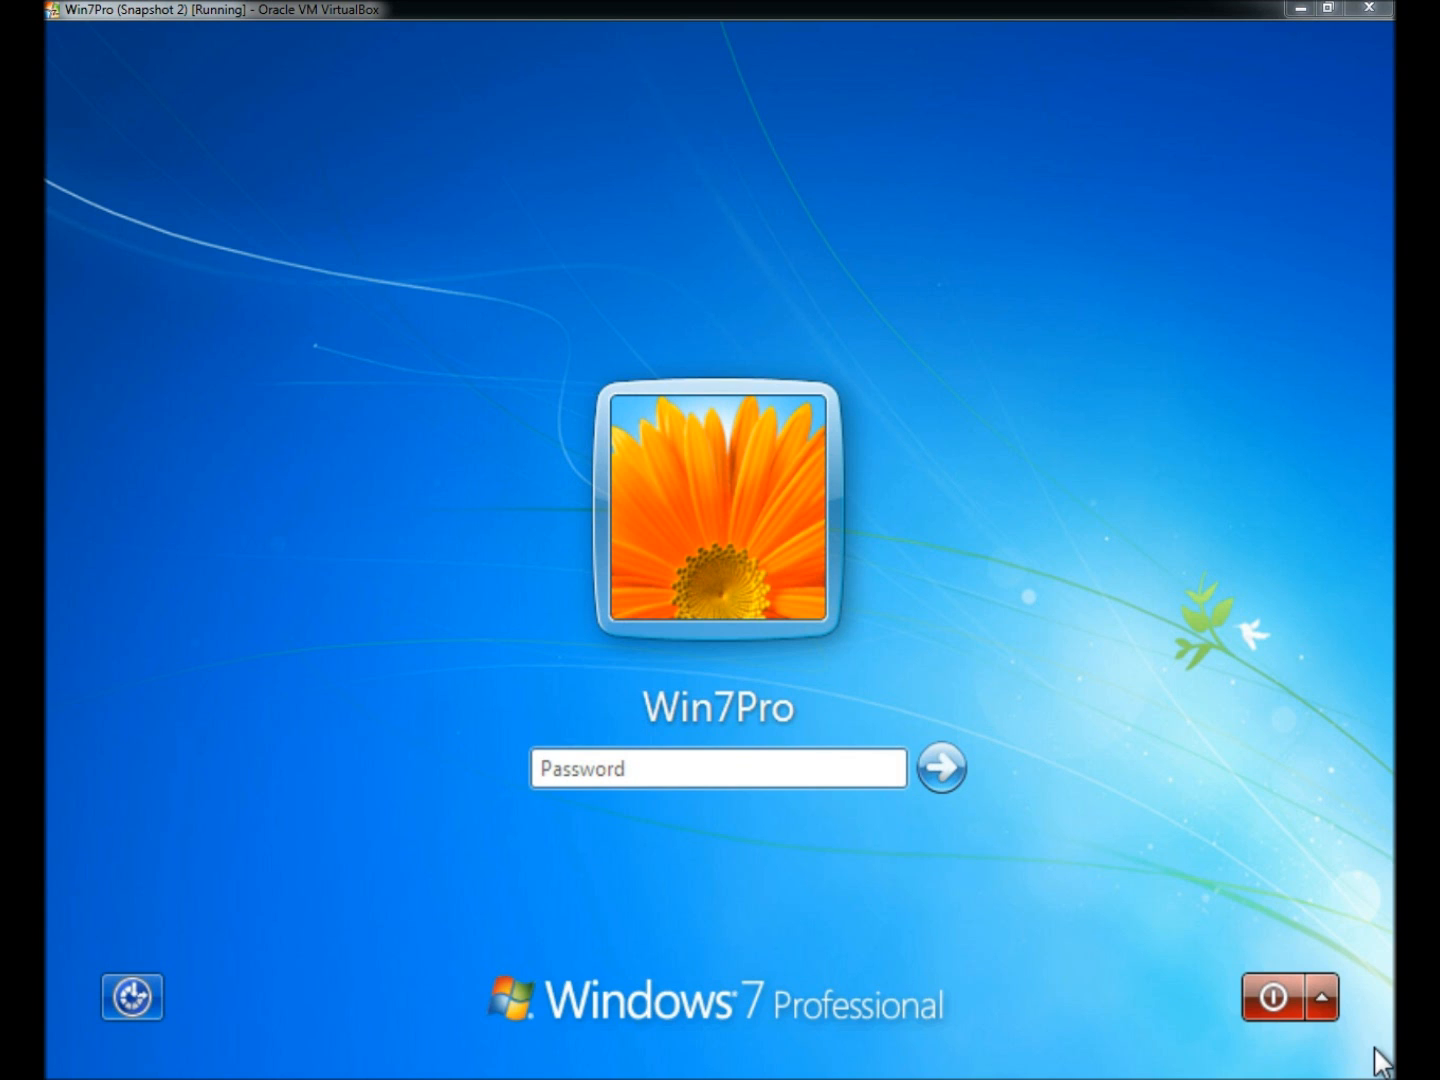
Restart the Win7Pro VM and boot Kaspersky Rescue Disk 10 in English
click(716, 768)
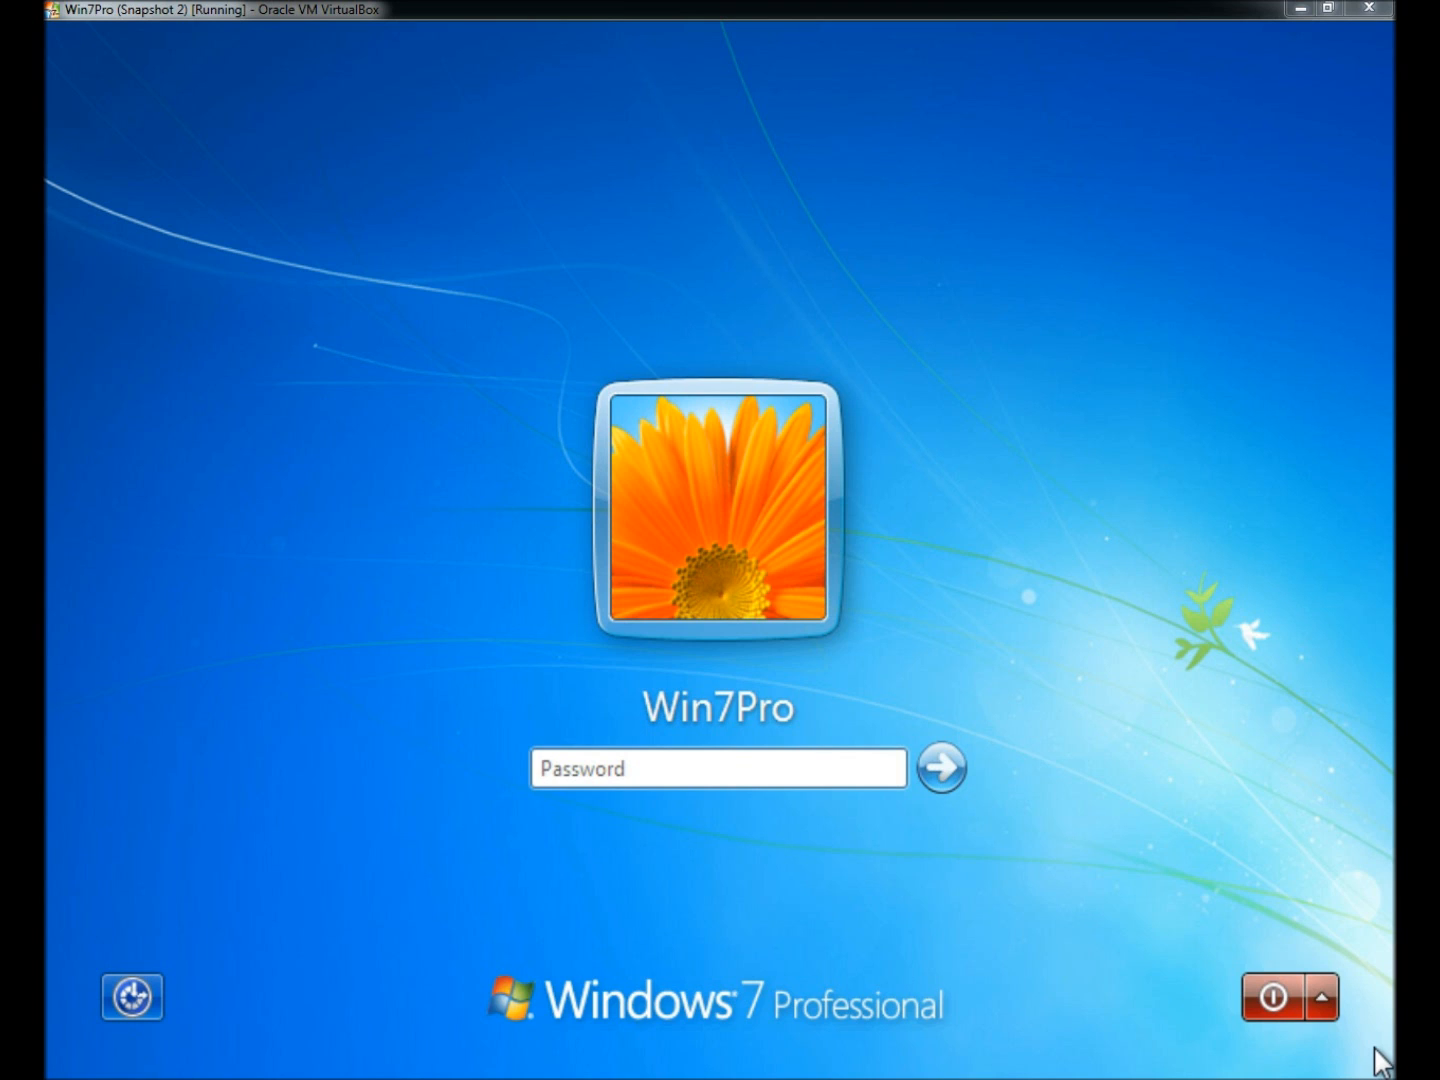
click(716, 768)
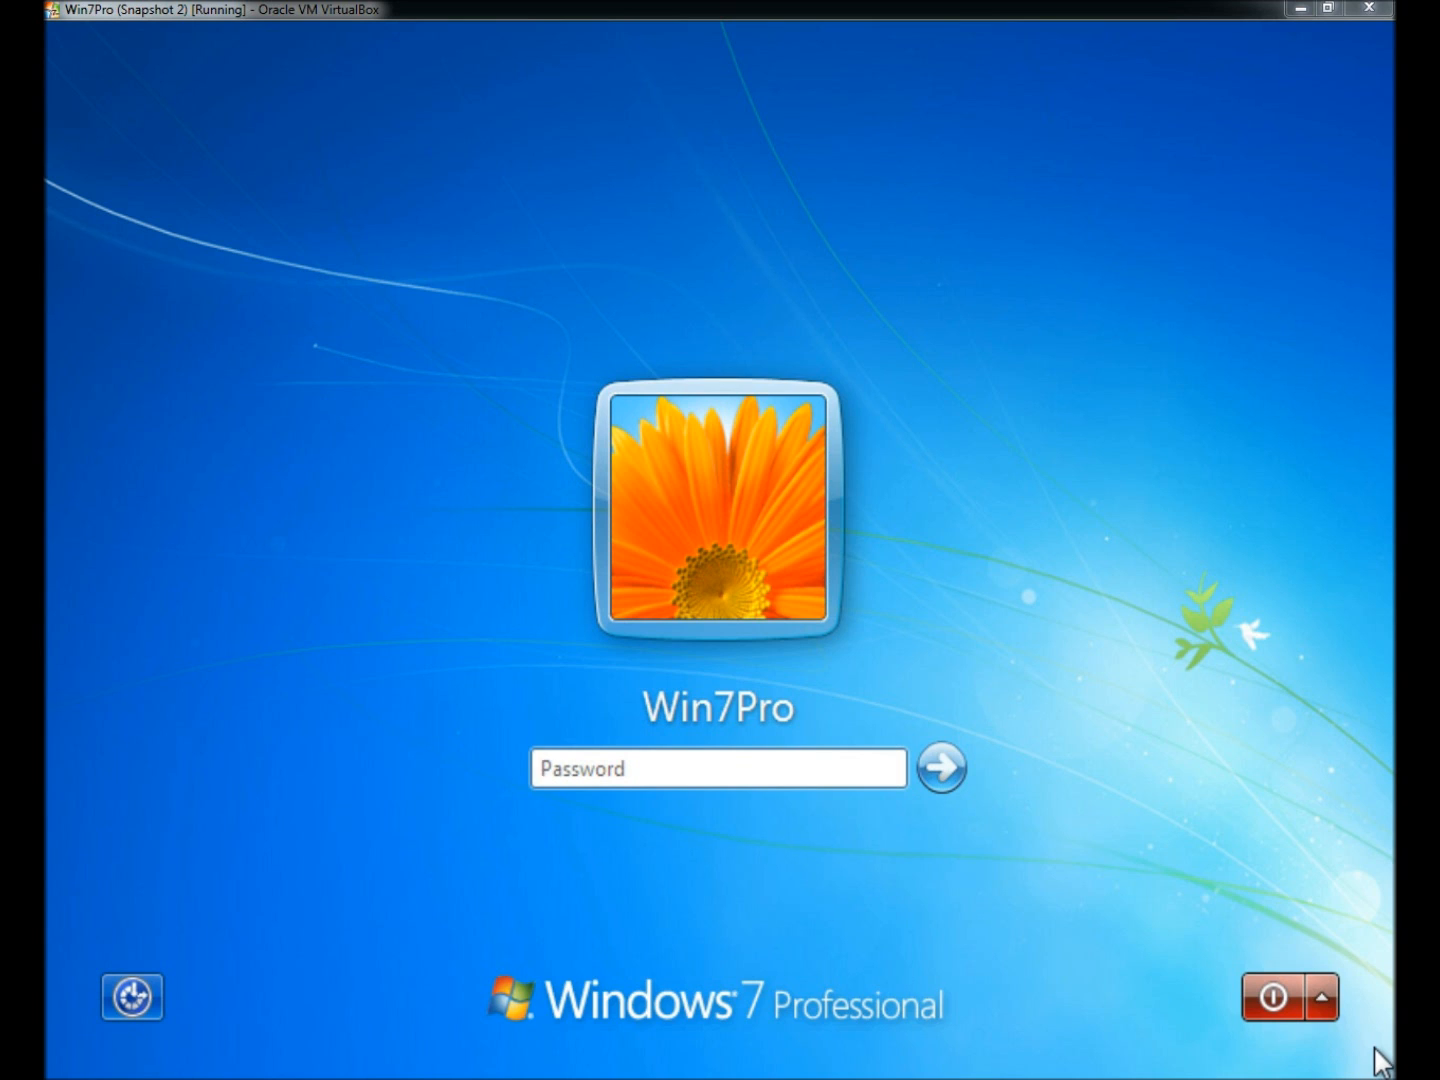
mouse_move(1144, 824)
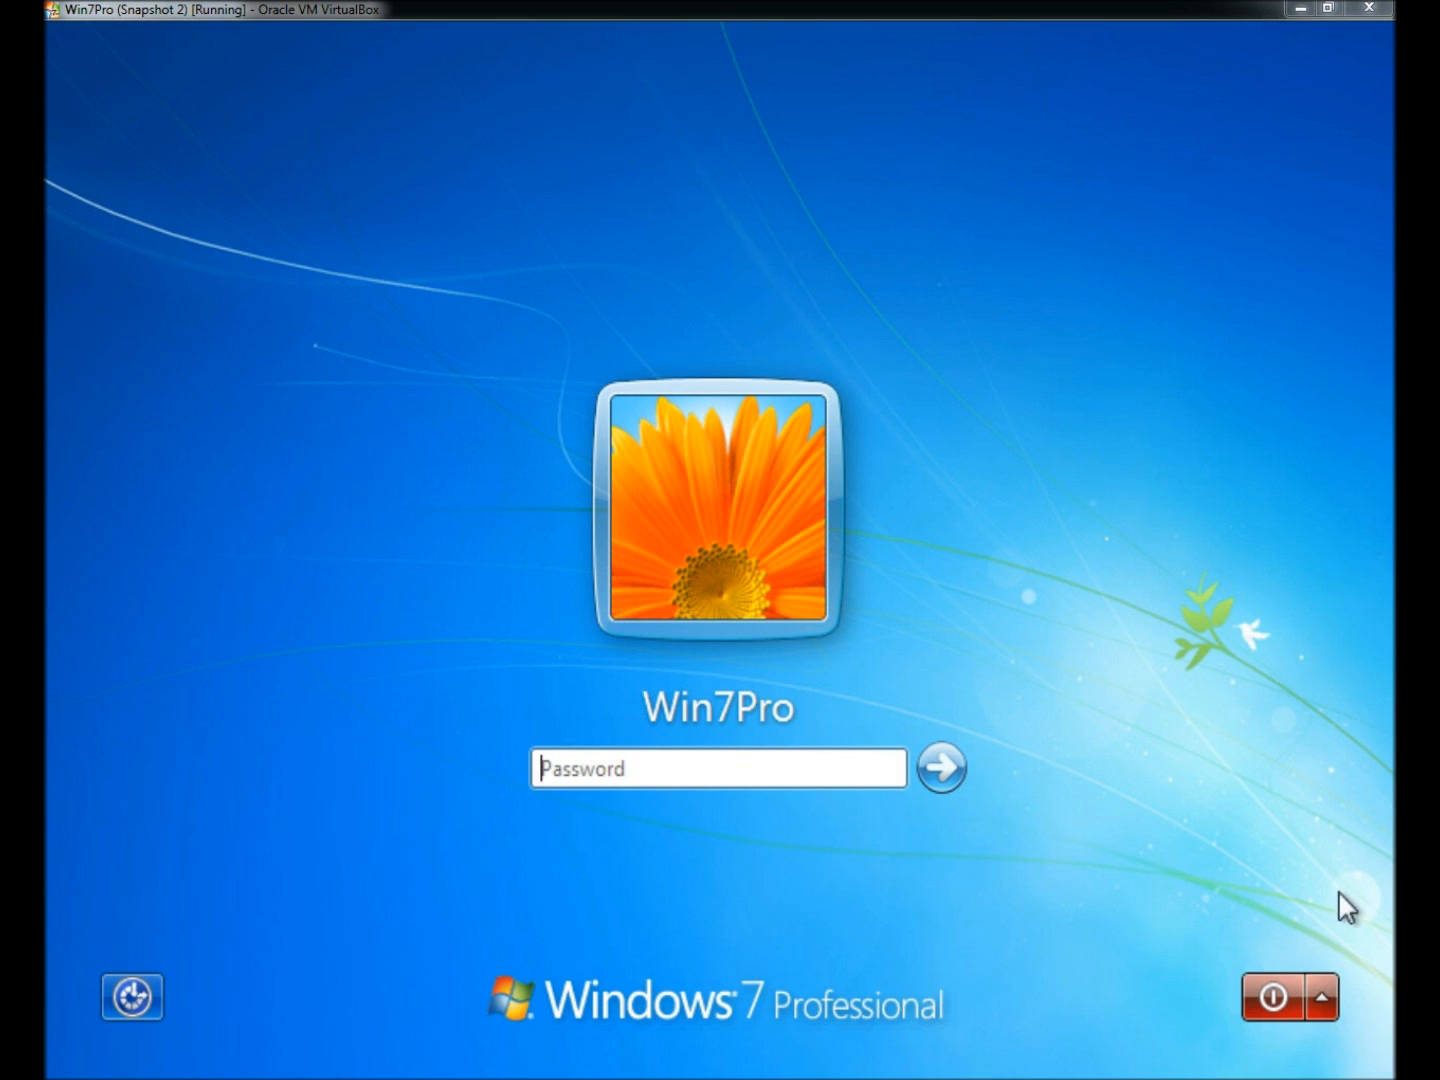
click(1328, 998)
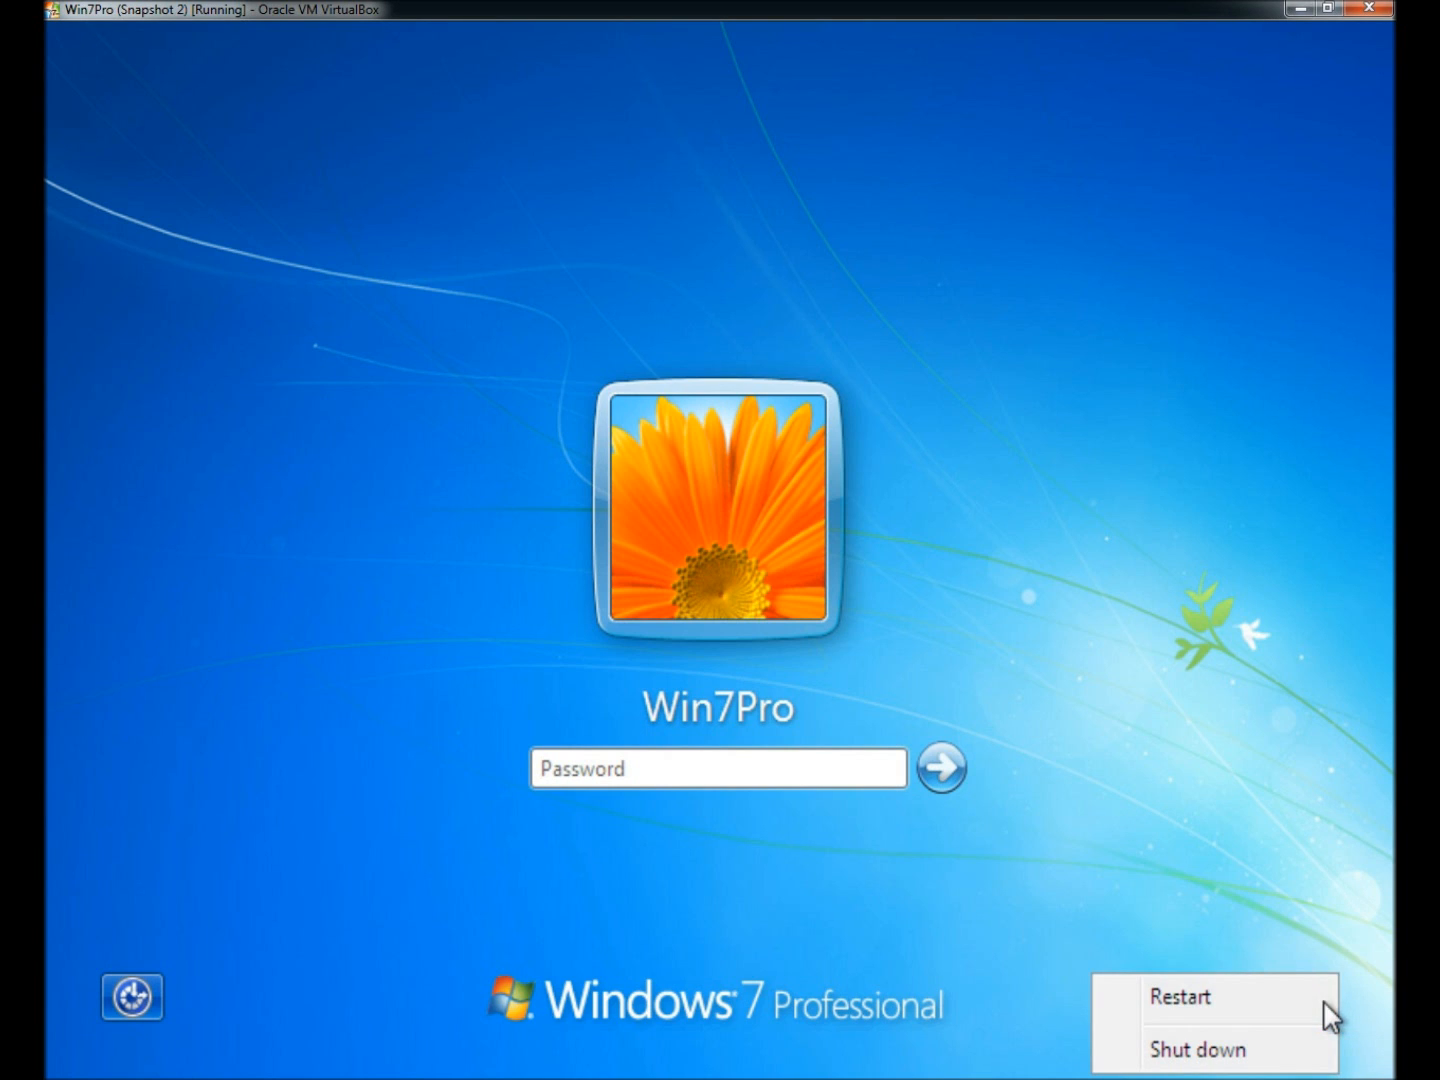
click(1180, 996)
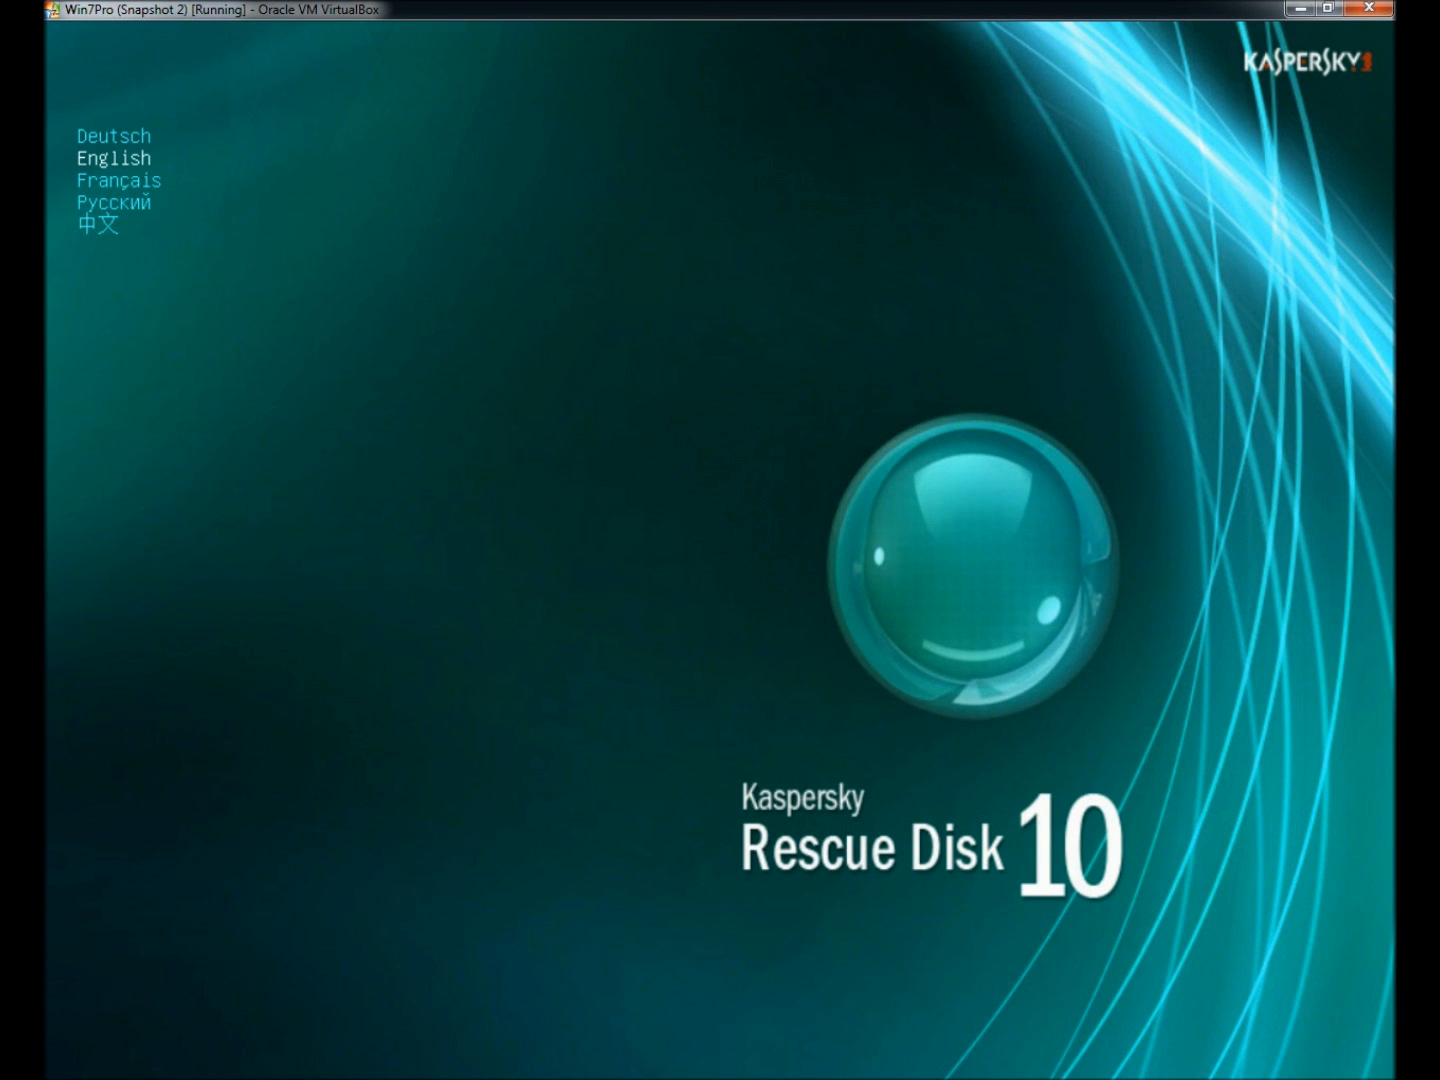
click(112, 156)
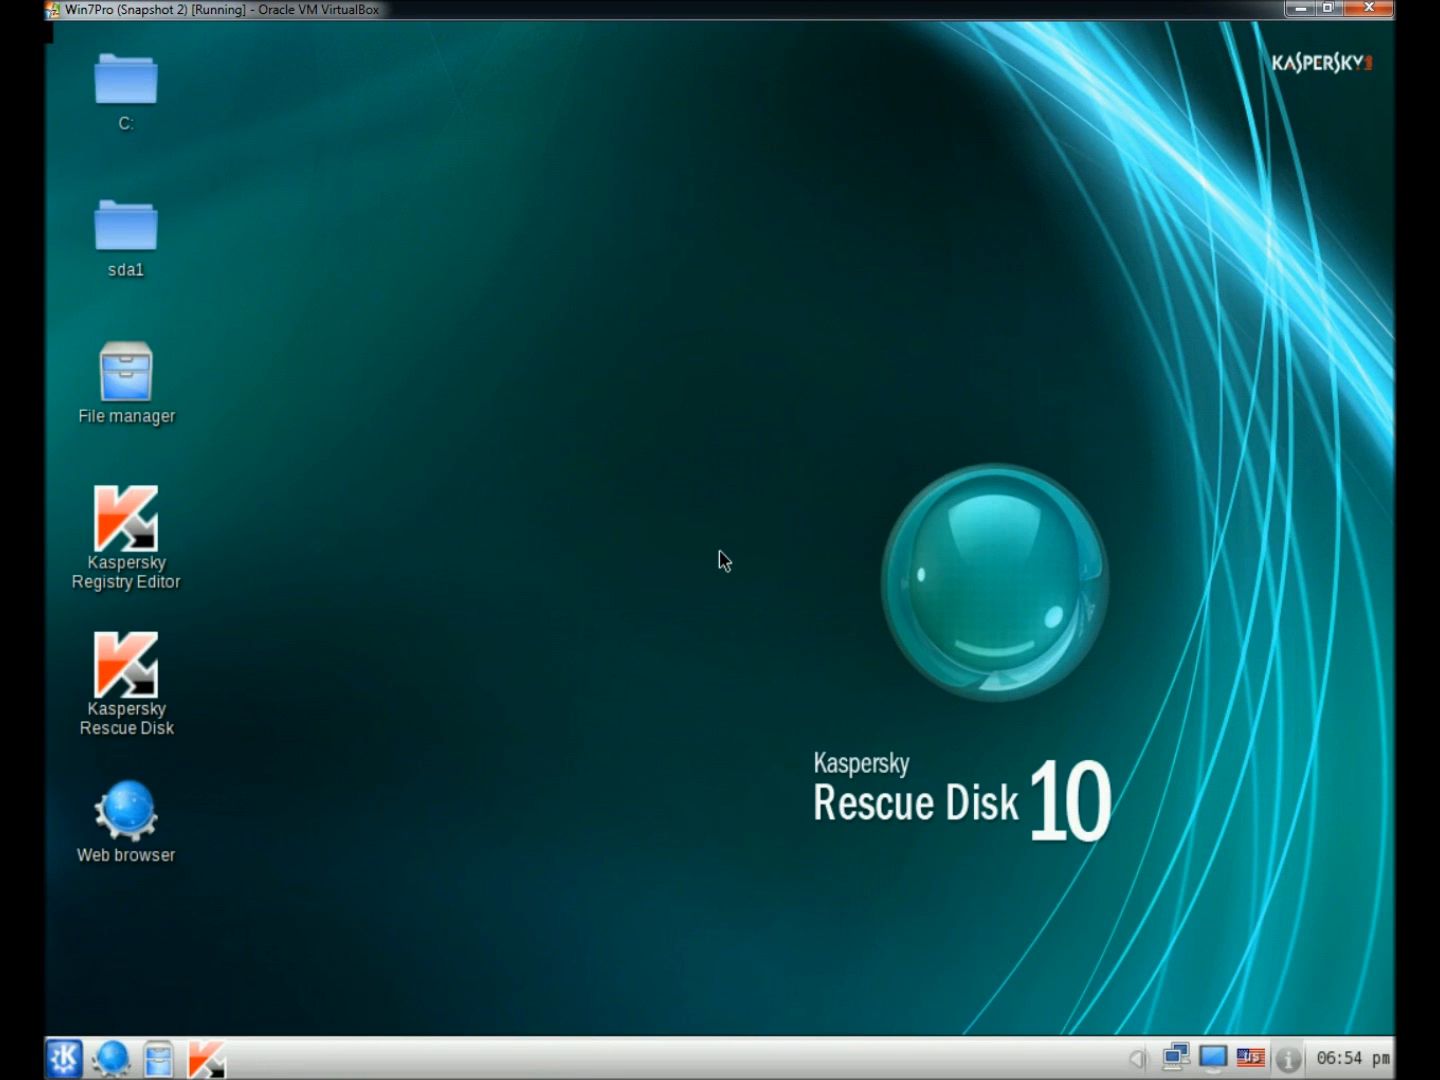
Launch the Rescue Disk scanner, start the database update from My Update Center, and open drive C:
double_click(124, 668)
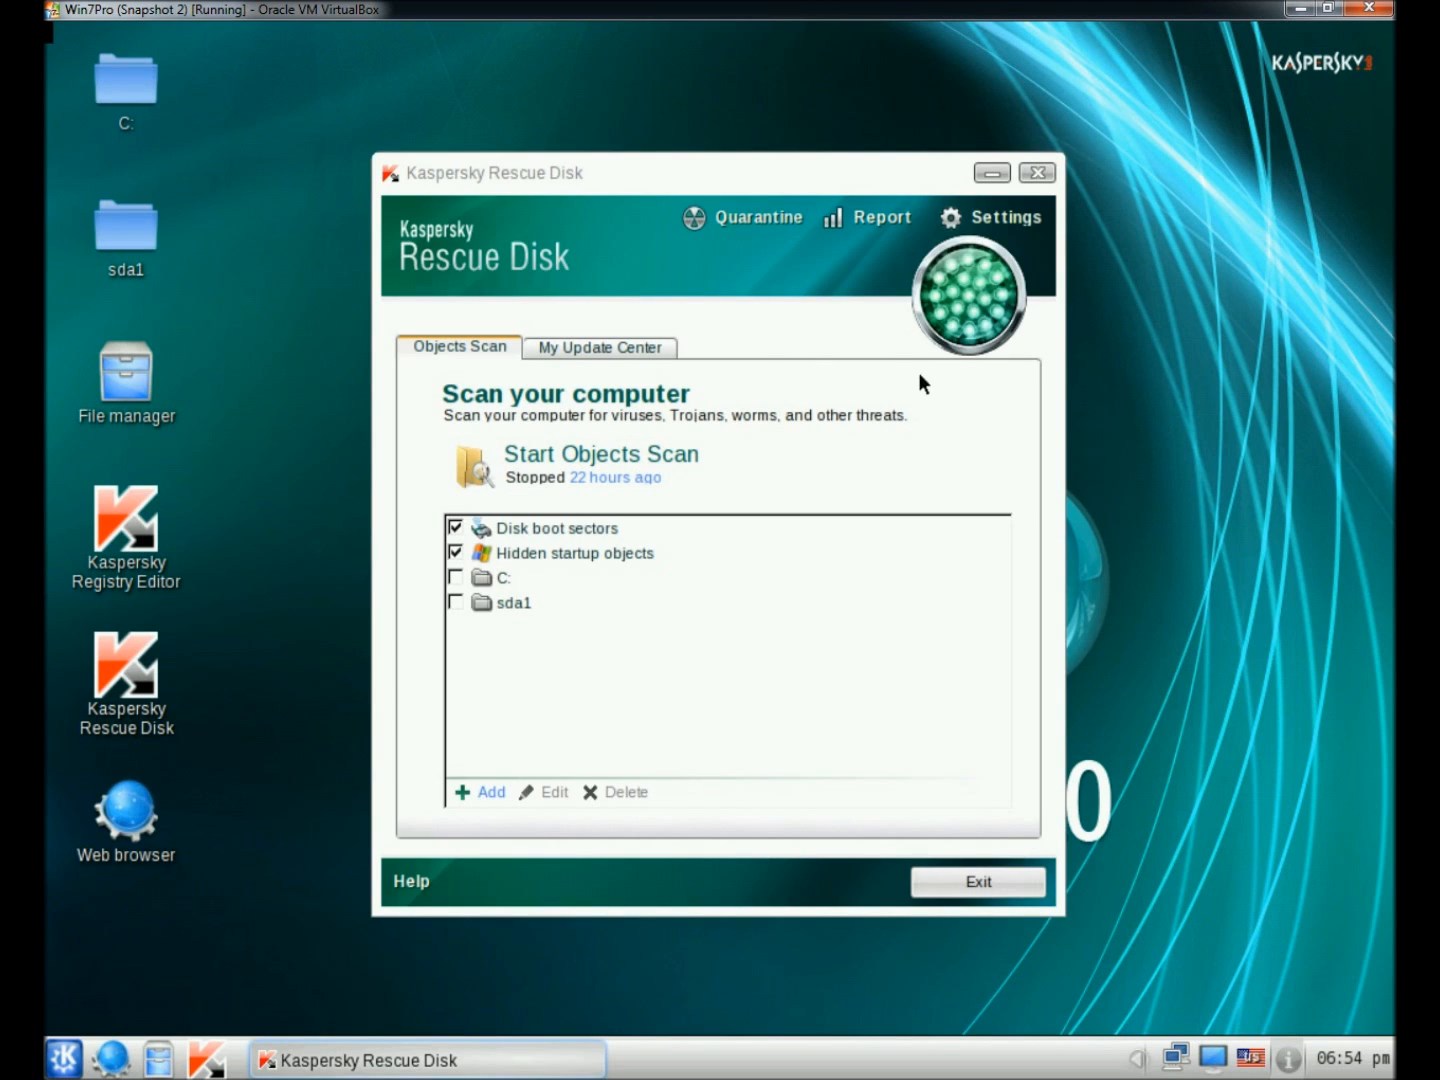
mouse_move(612, 360)
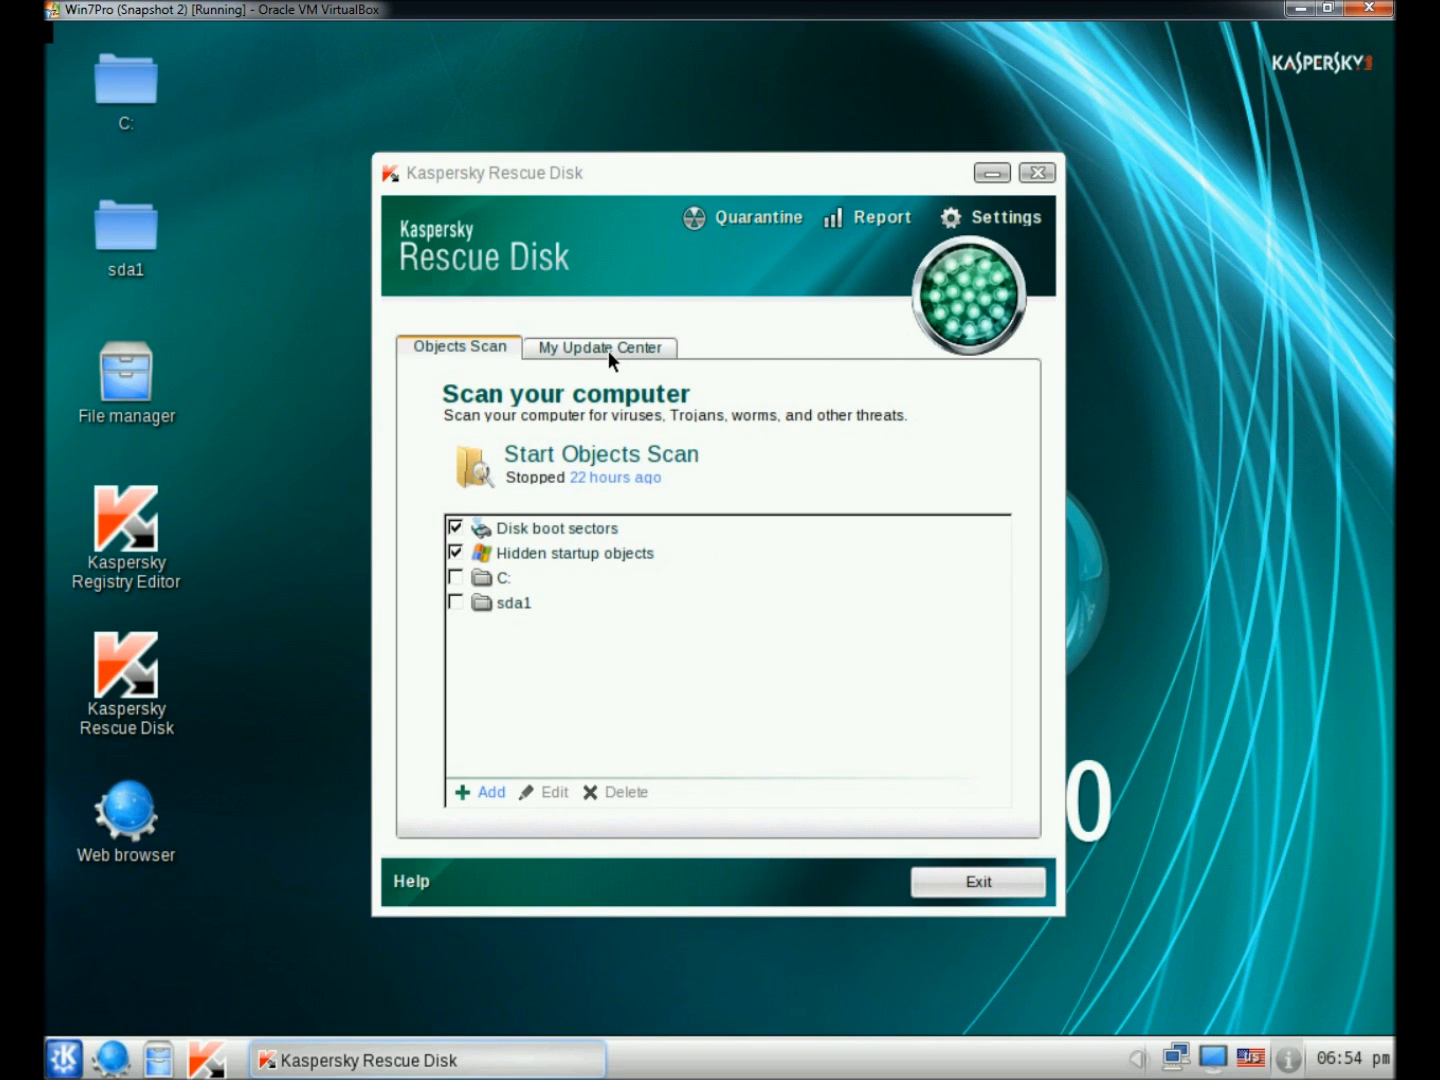
click(600, 348)
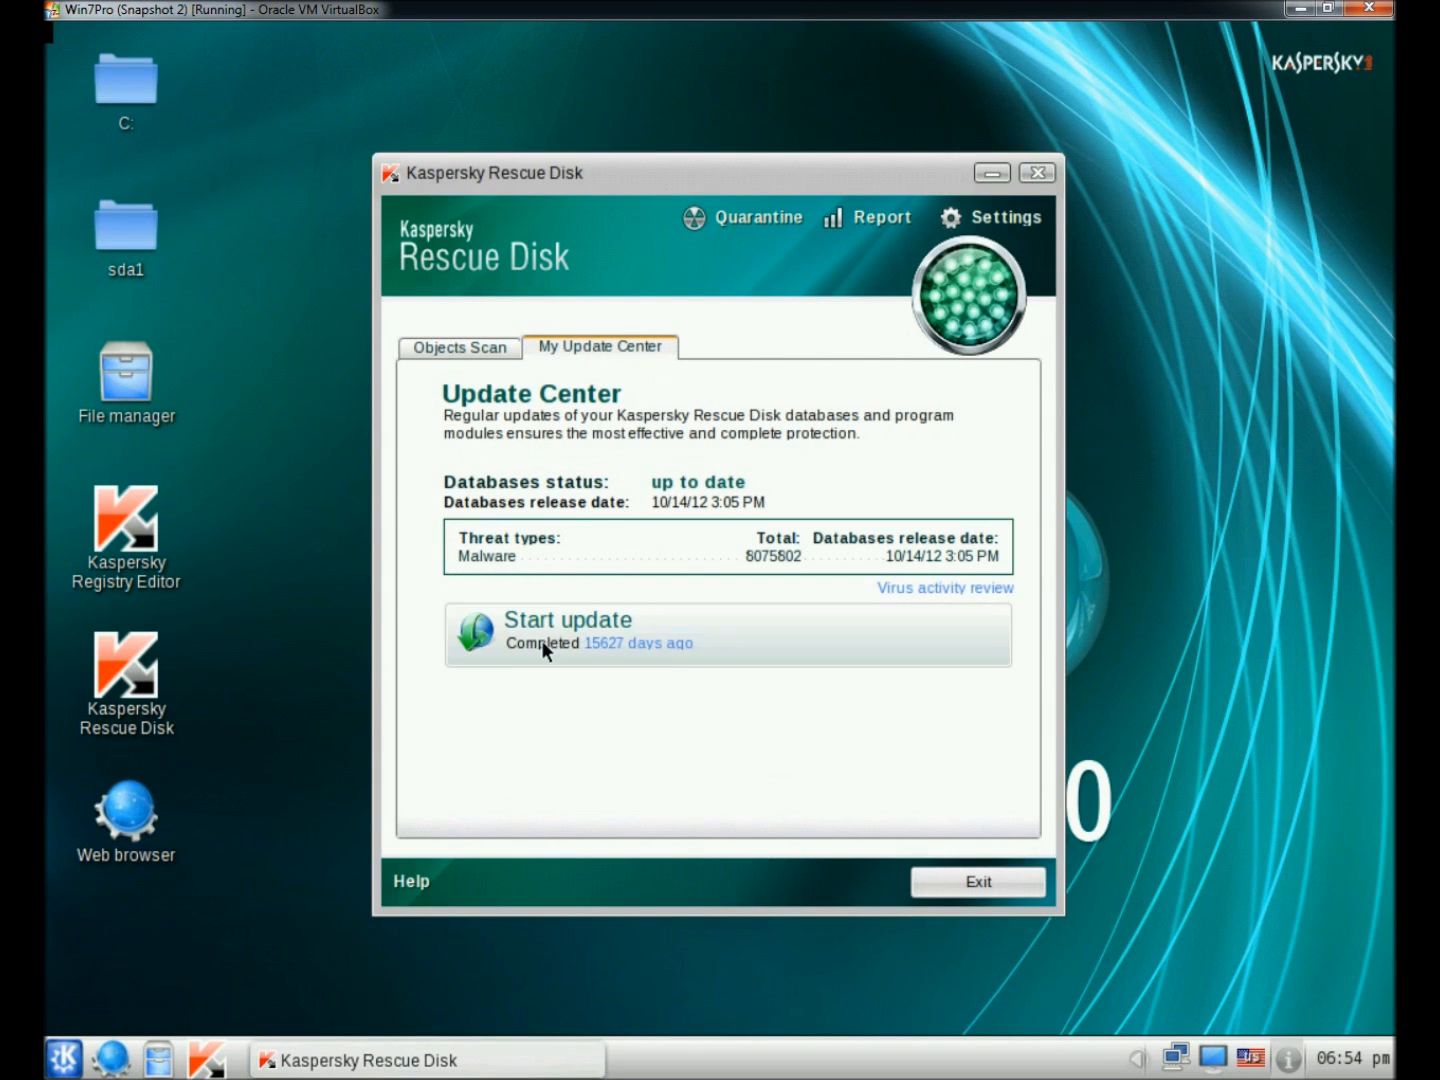
click(568, 620)
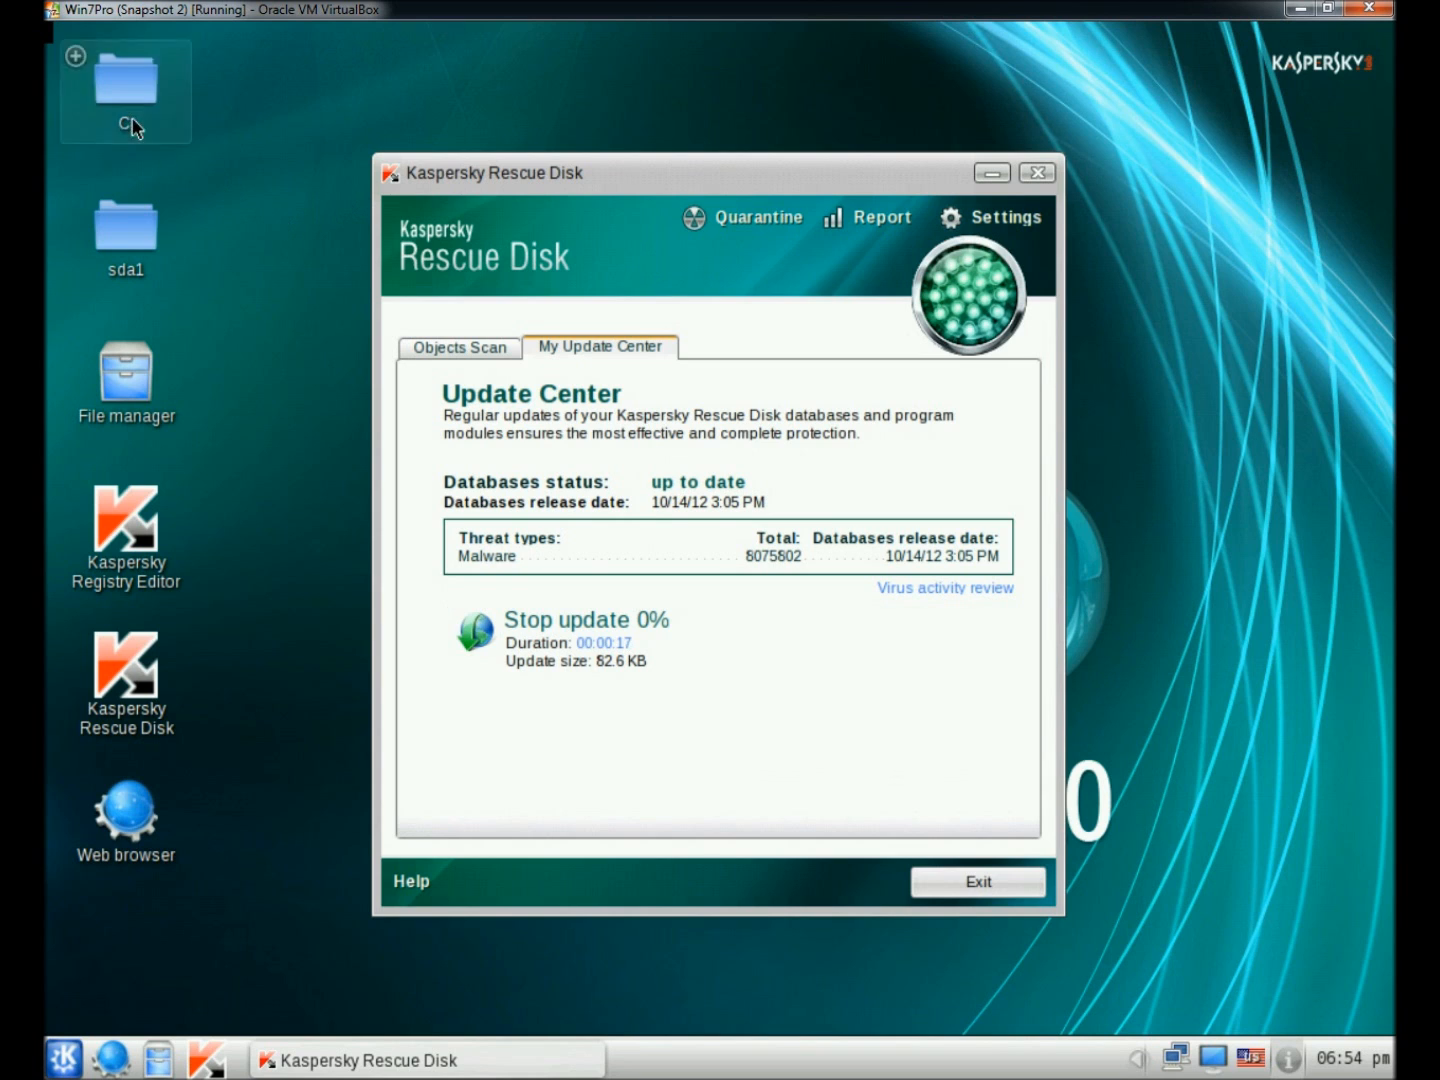
double_click(124, 82)
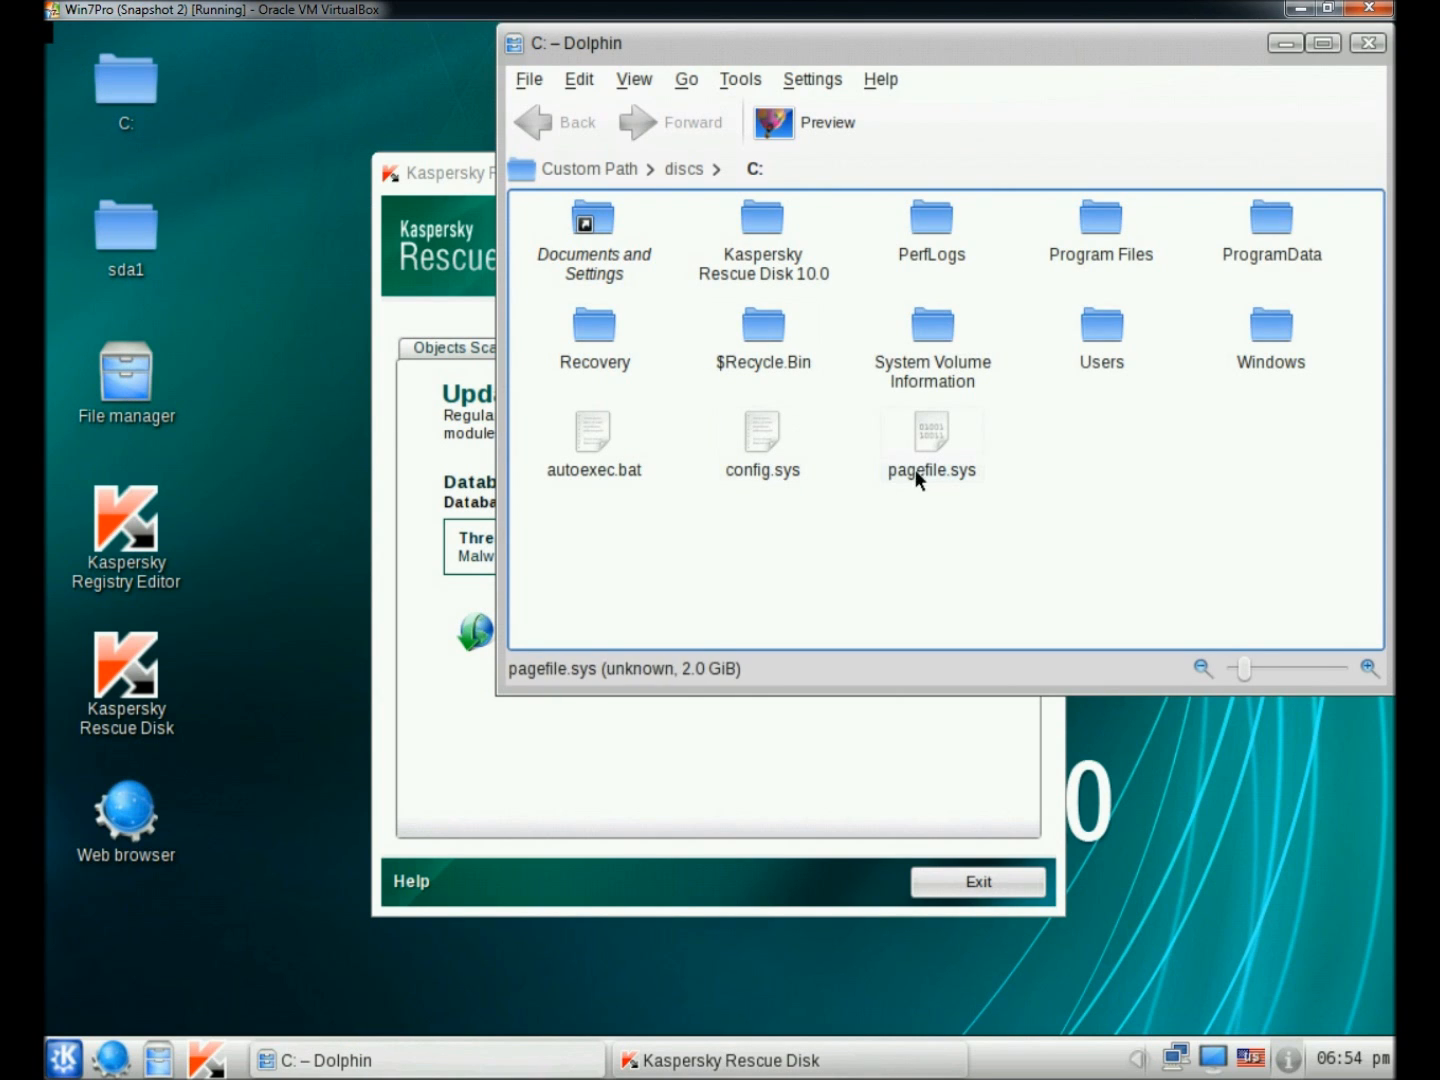
mouse_move(1098, 52)
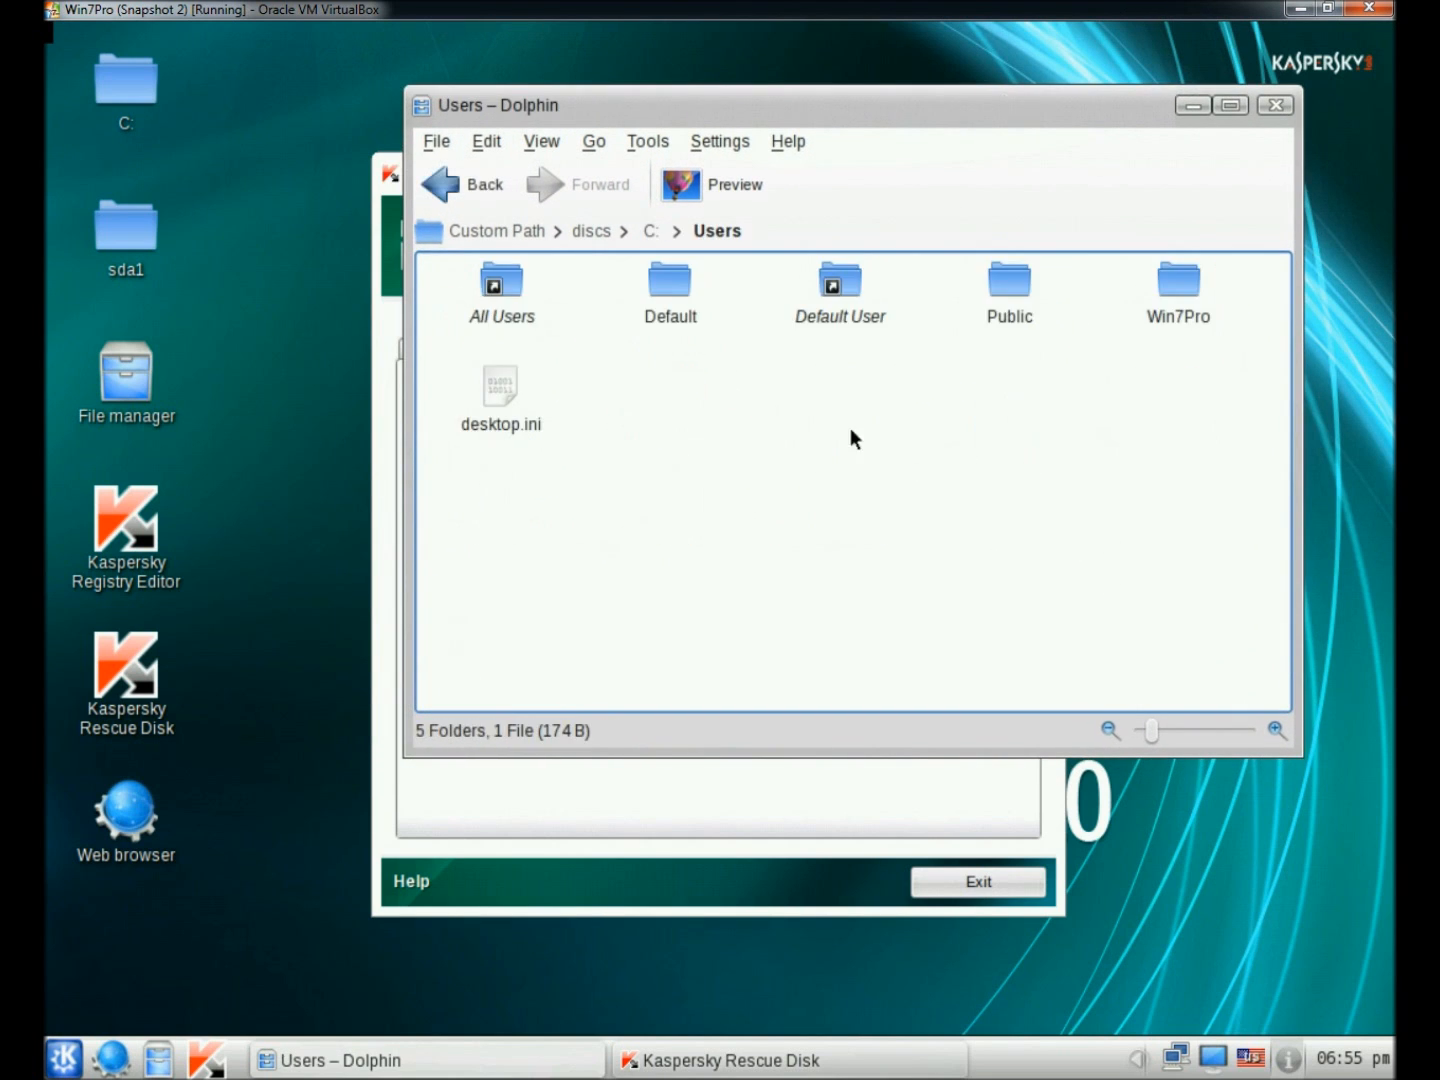
mouse_move(1136, 366)
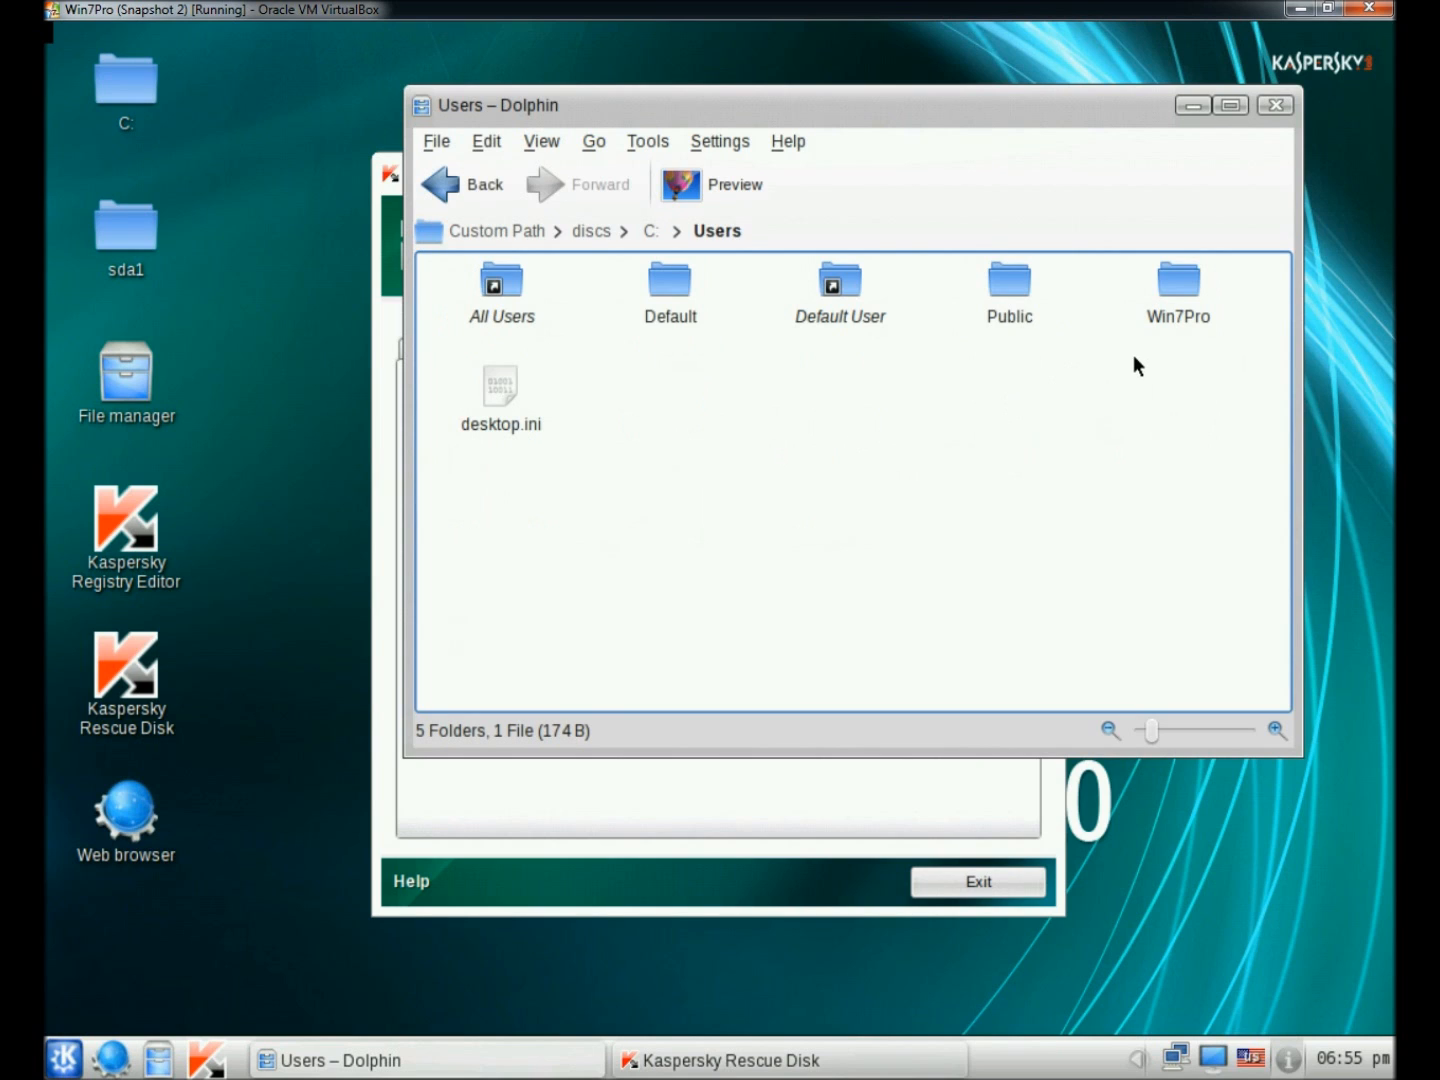
mouse_move(1178, 300)
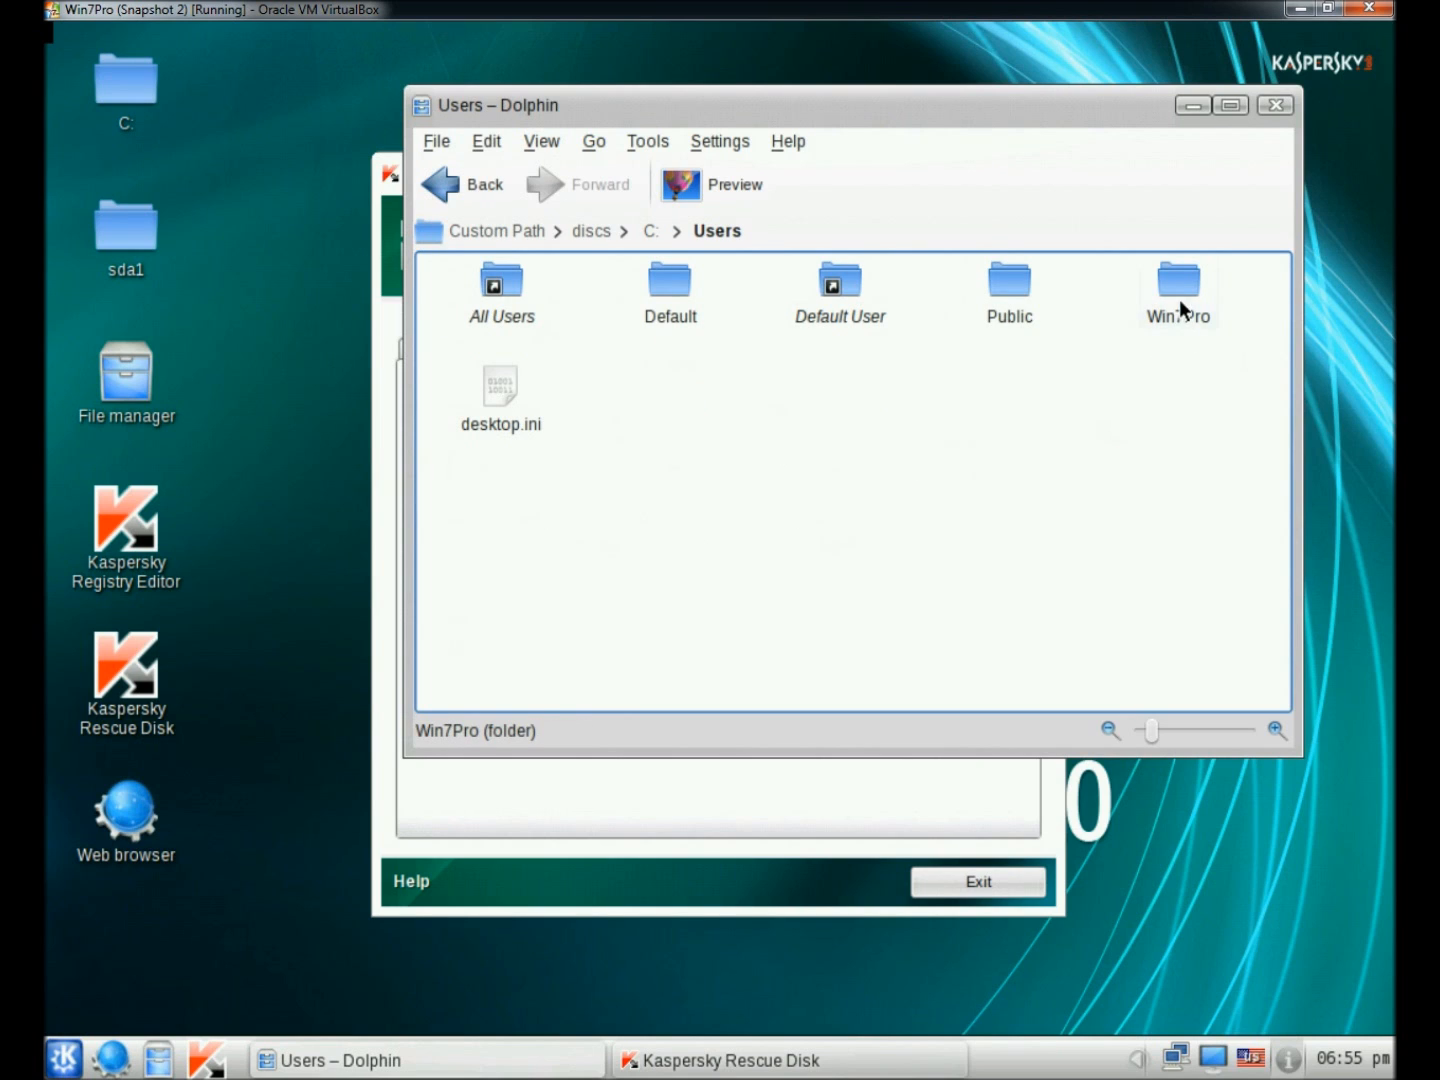
Browse into the Win7Pro user folder and its Documents folder in Dolphin
double_click(1178, 280)
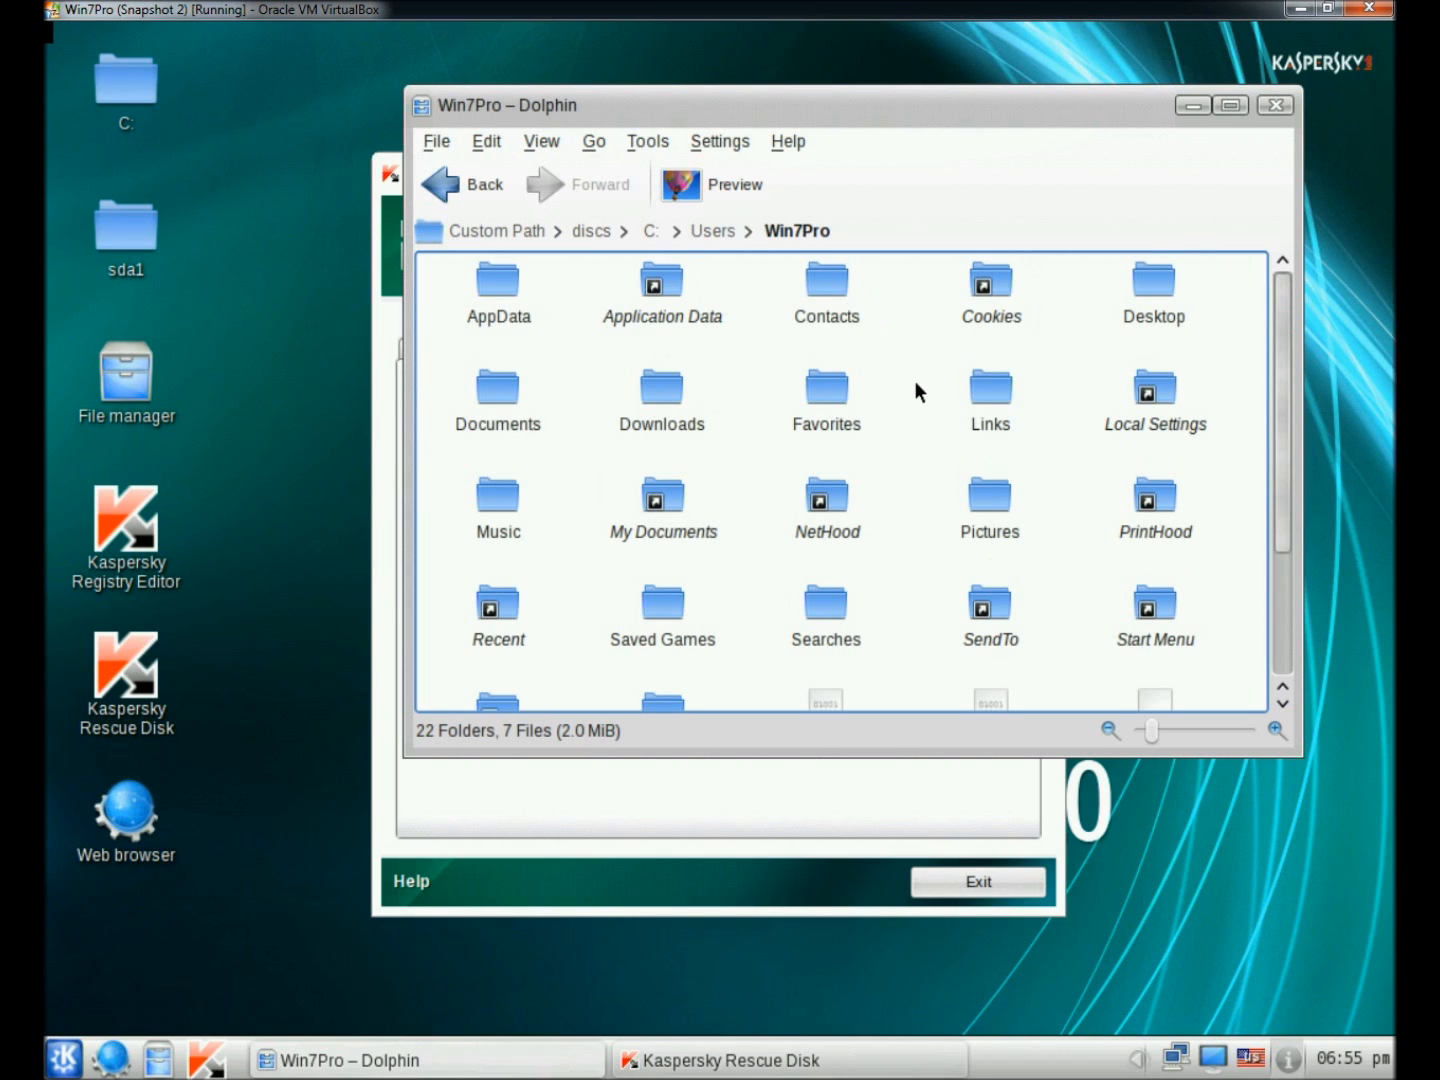
mouse_move(496, 390)
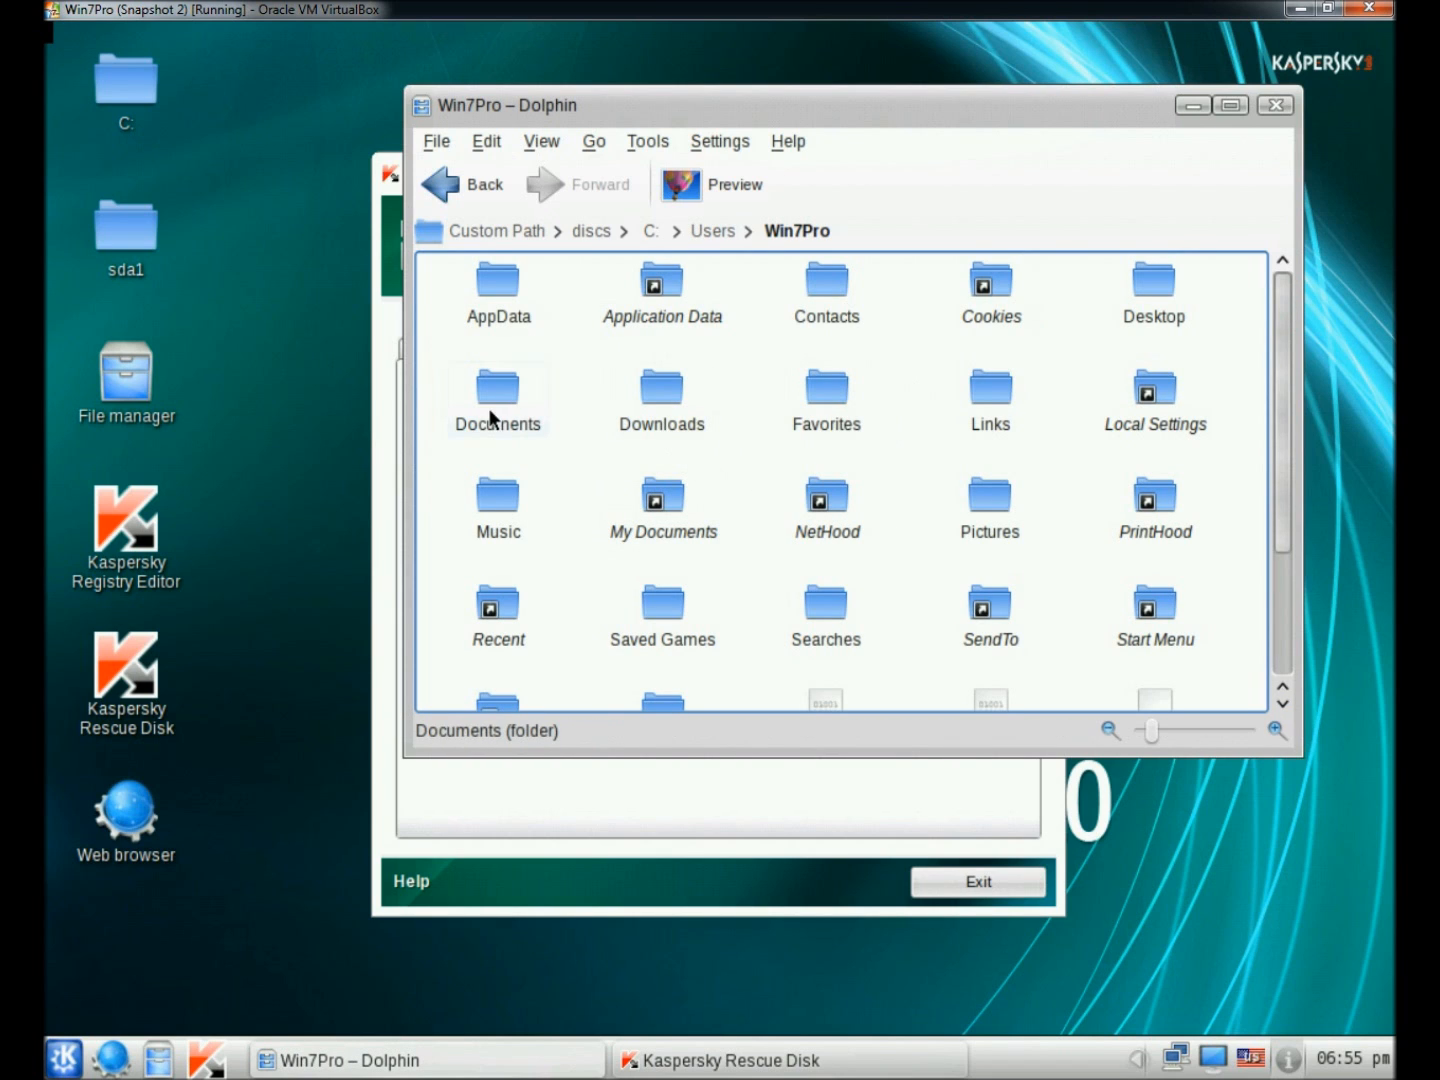
double_click(496, 390)
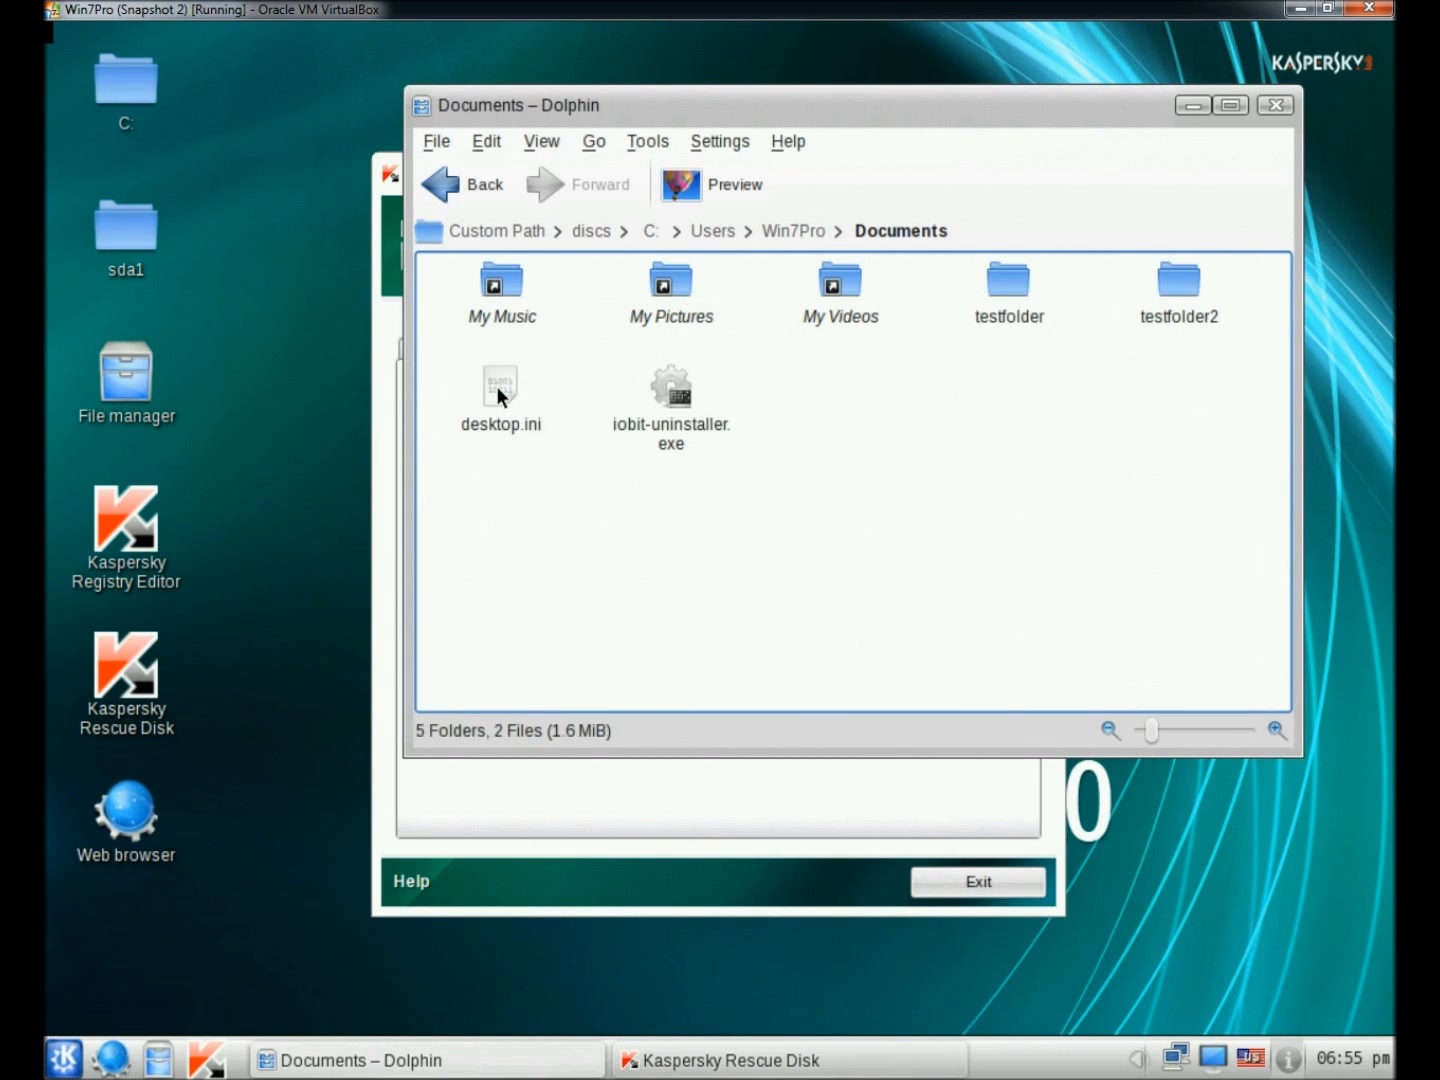
mouse_move(1008, 336)
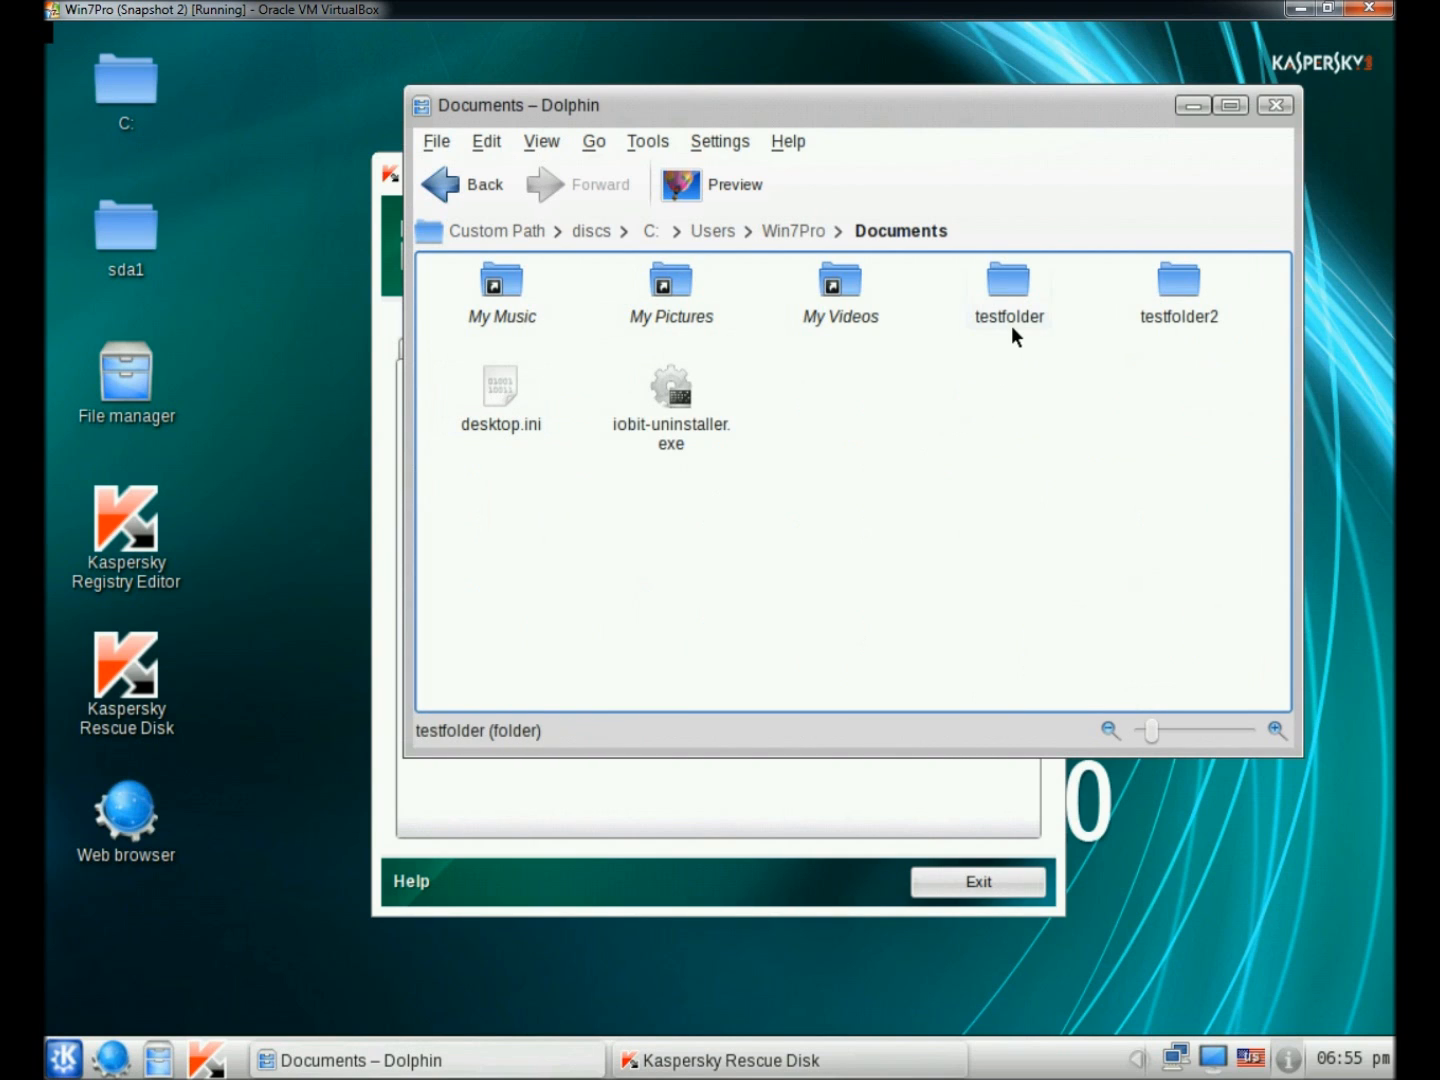
mouse_move(1188, 360)
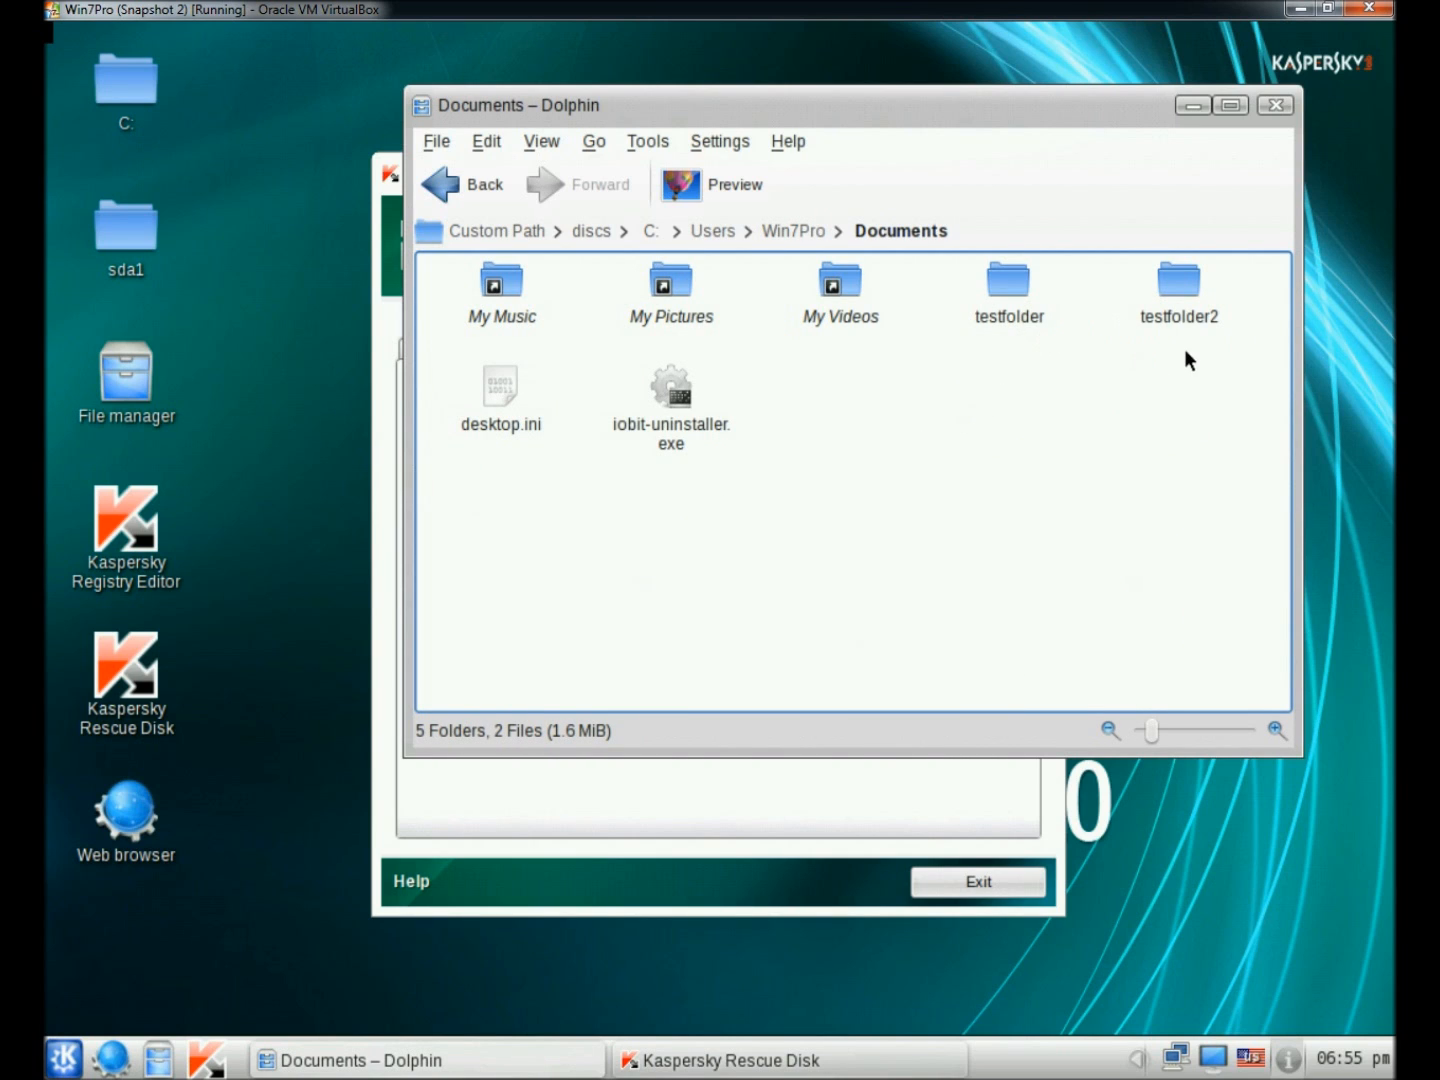
mouse_move(1190, 352)
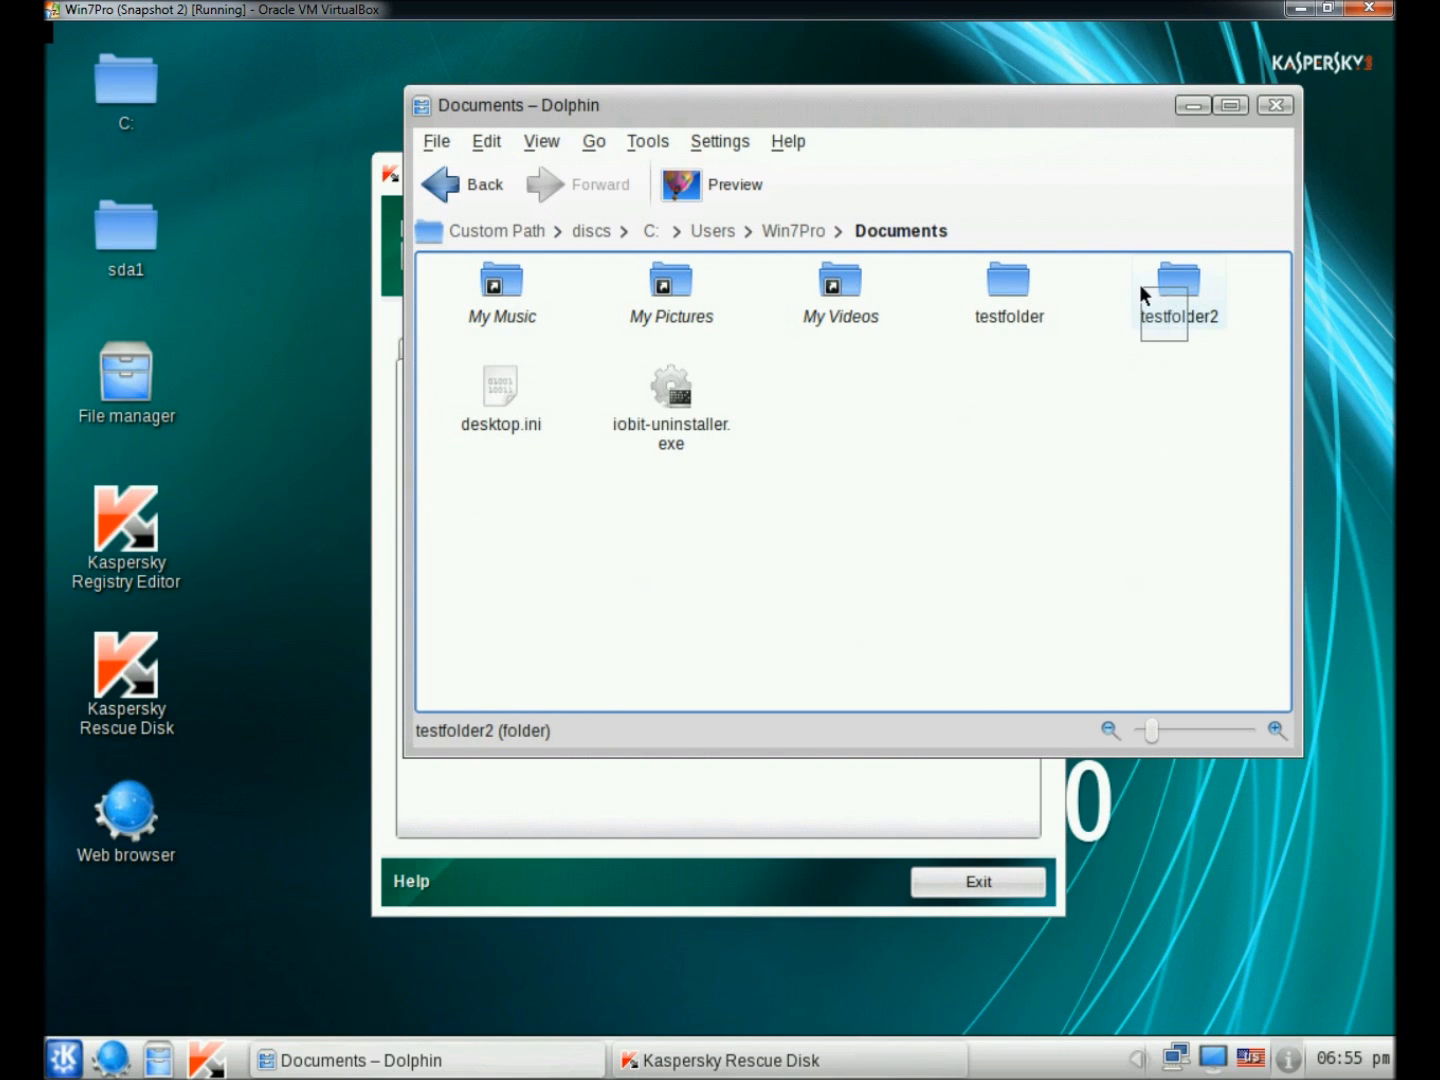
right_click(1008, 290)
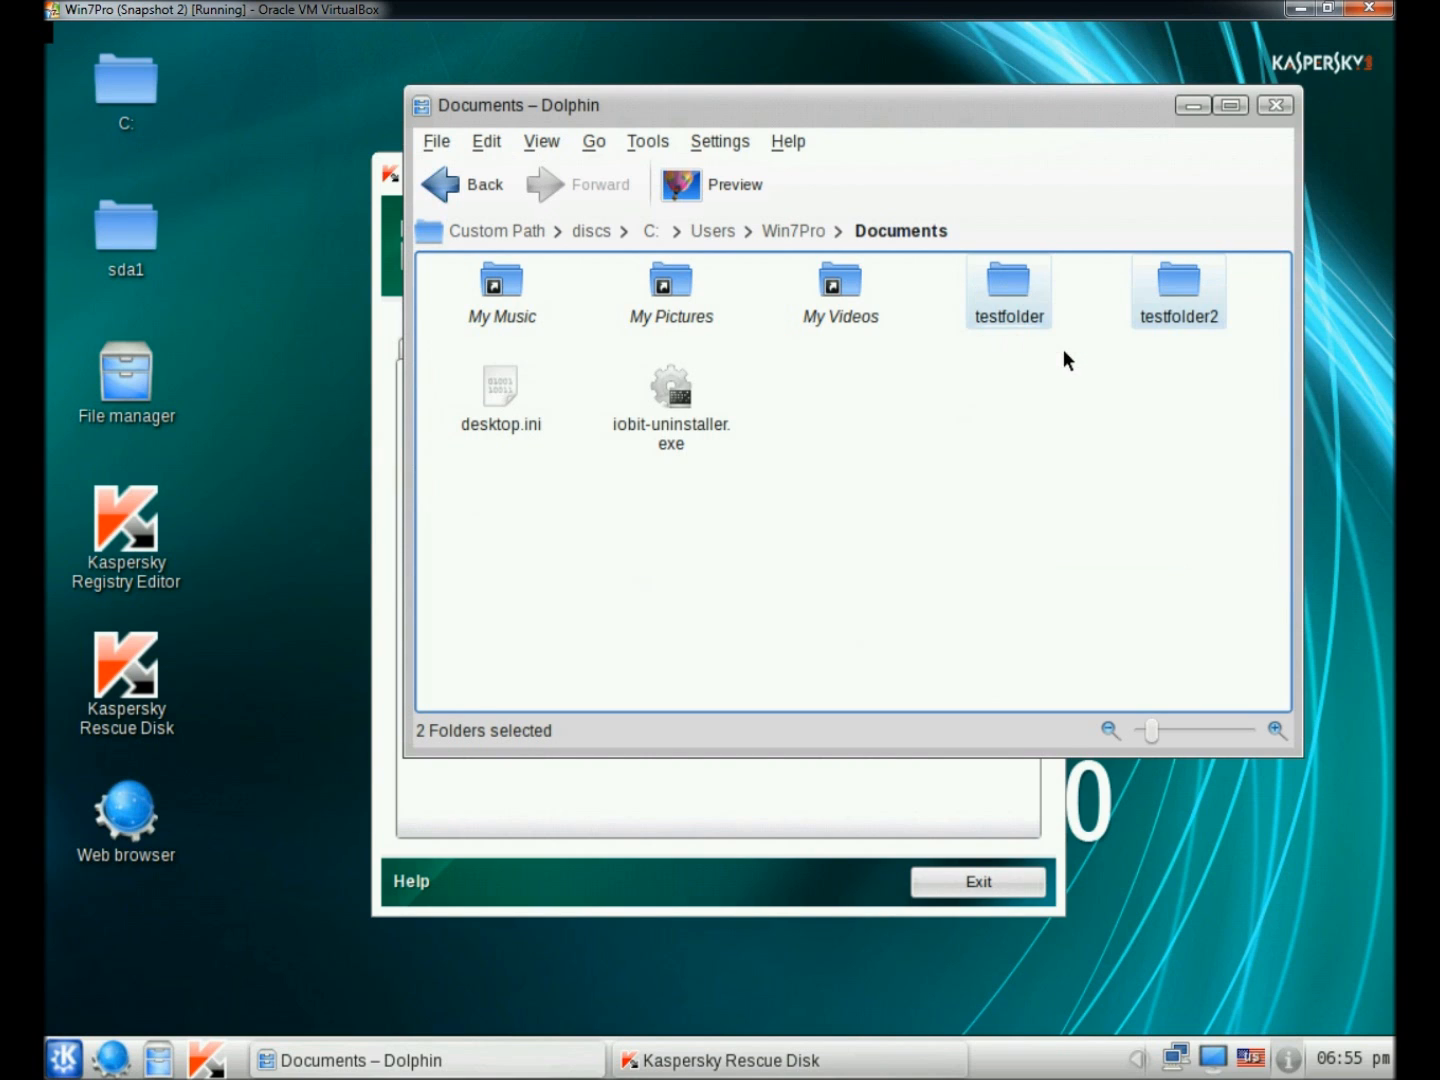
mouse_move(910, 432)
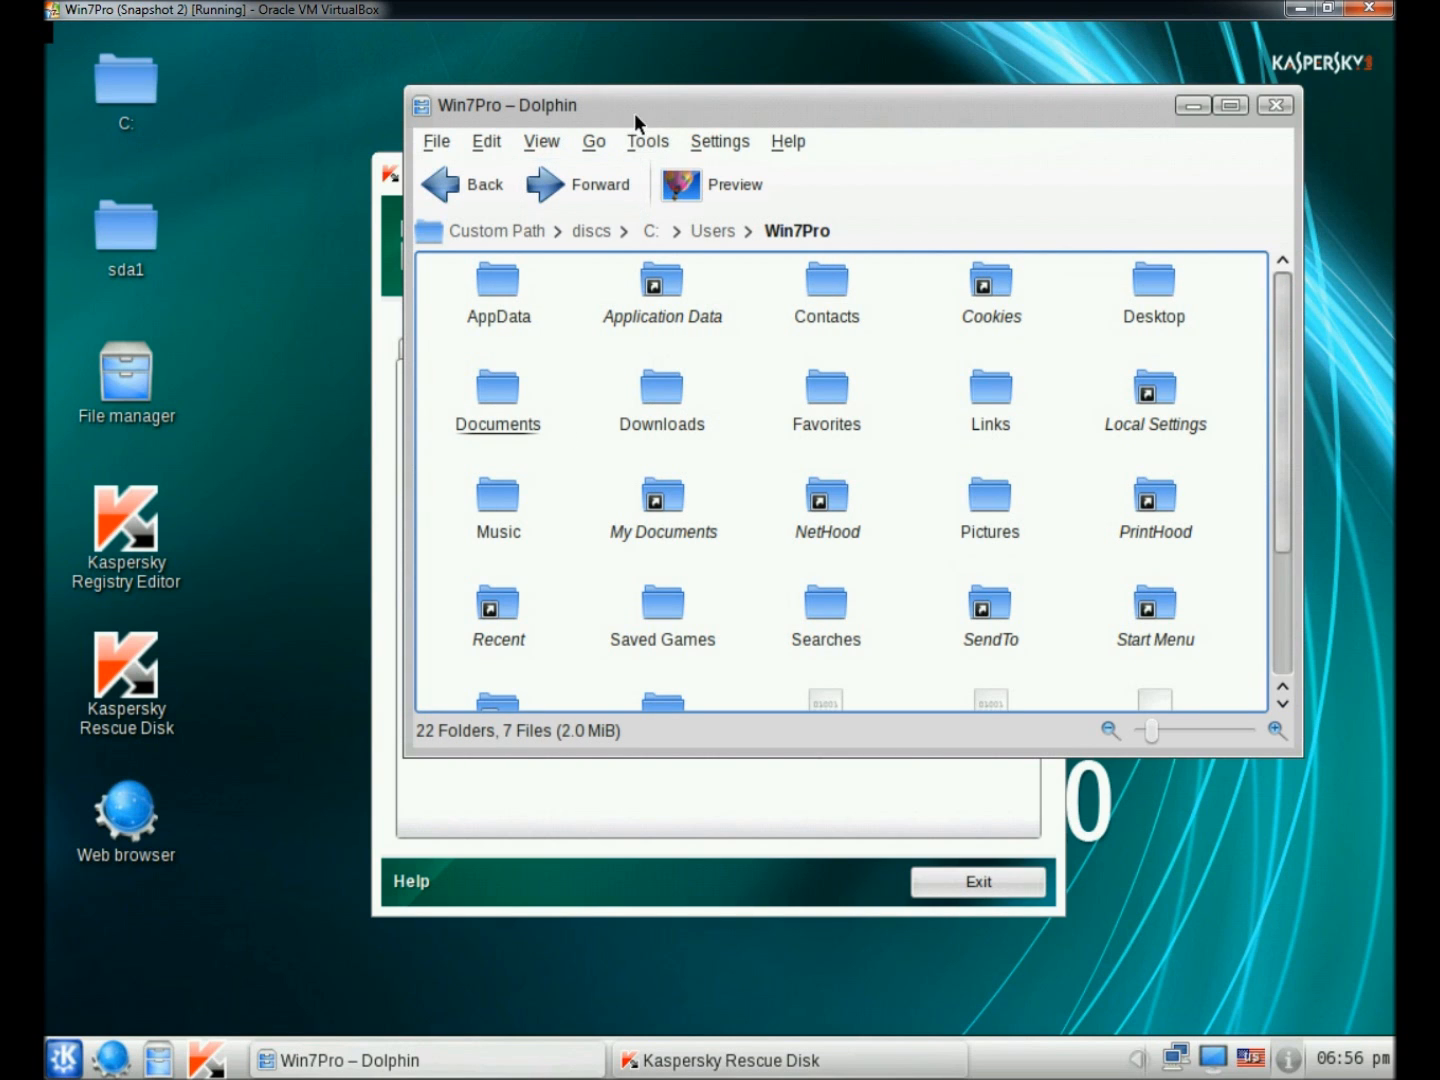
mouse_move(496, 400)
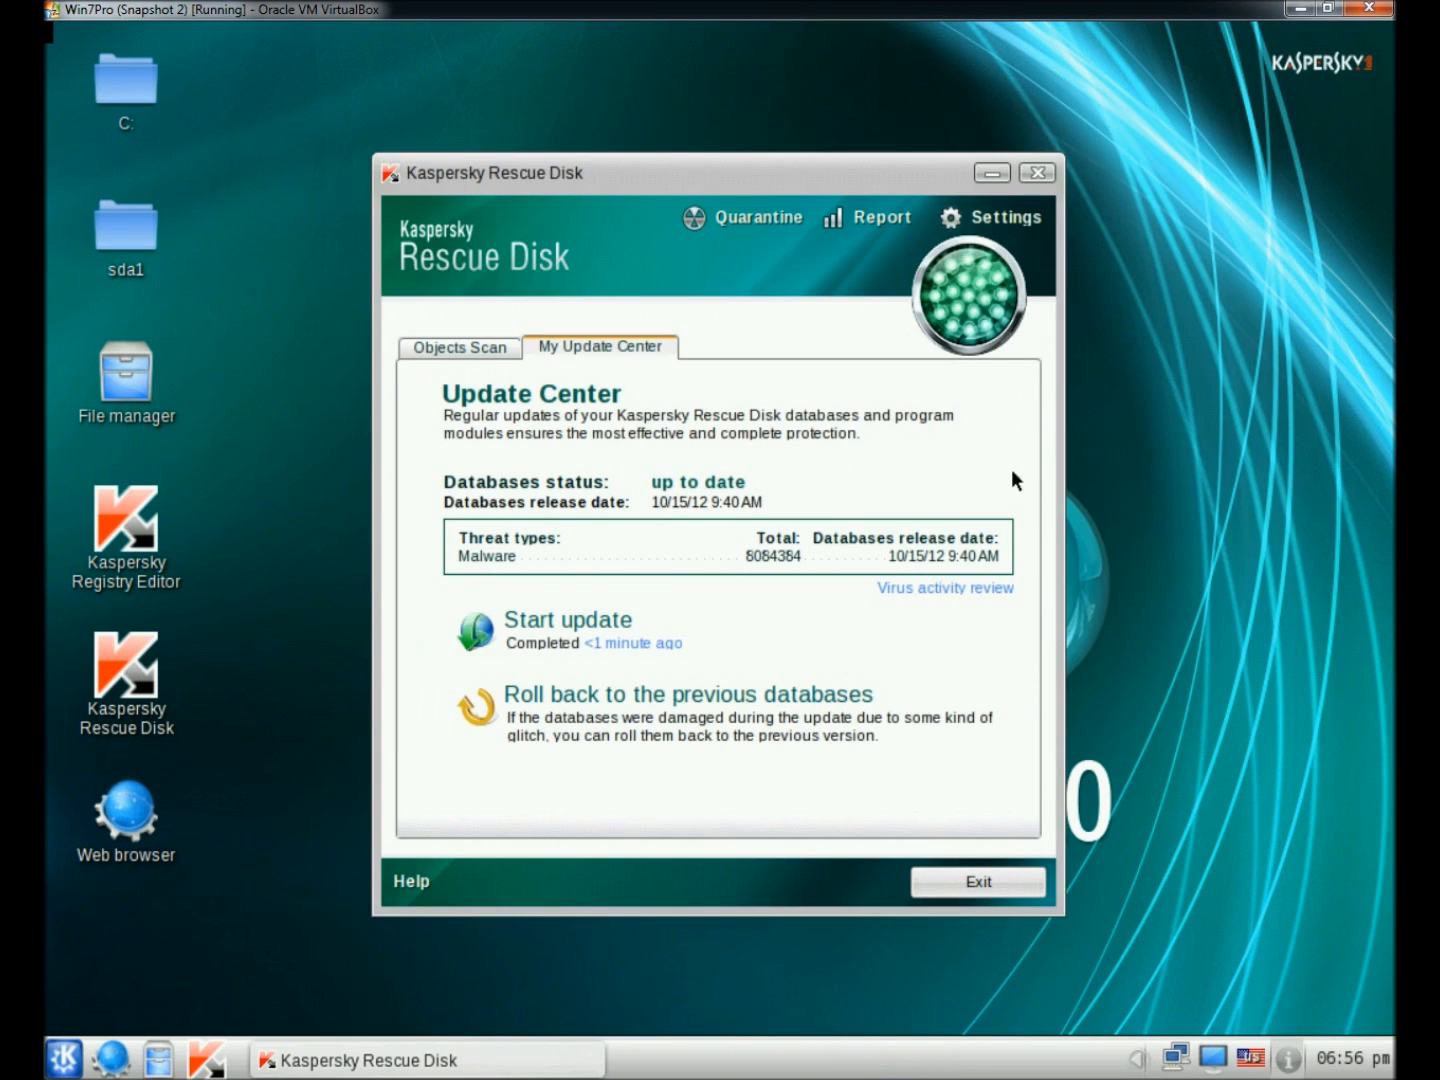
mouse_move(568, 634)
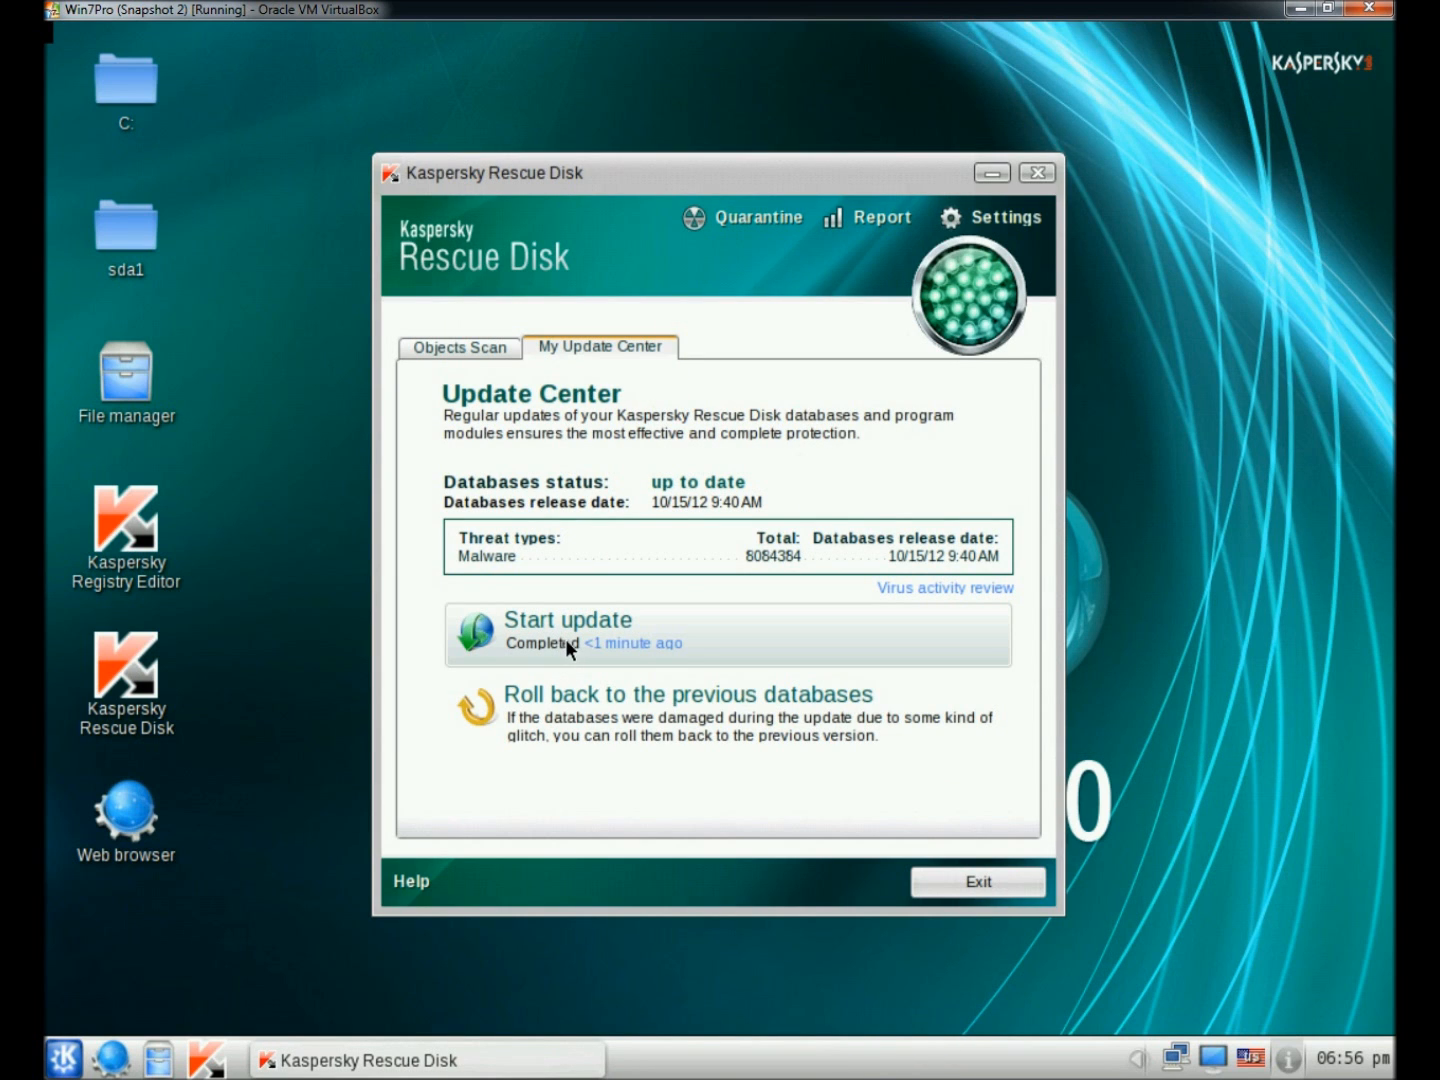
Tick drive C: on the Objects Scan tab and start the objects scan
click(458, 348)
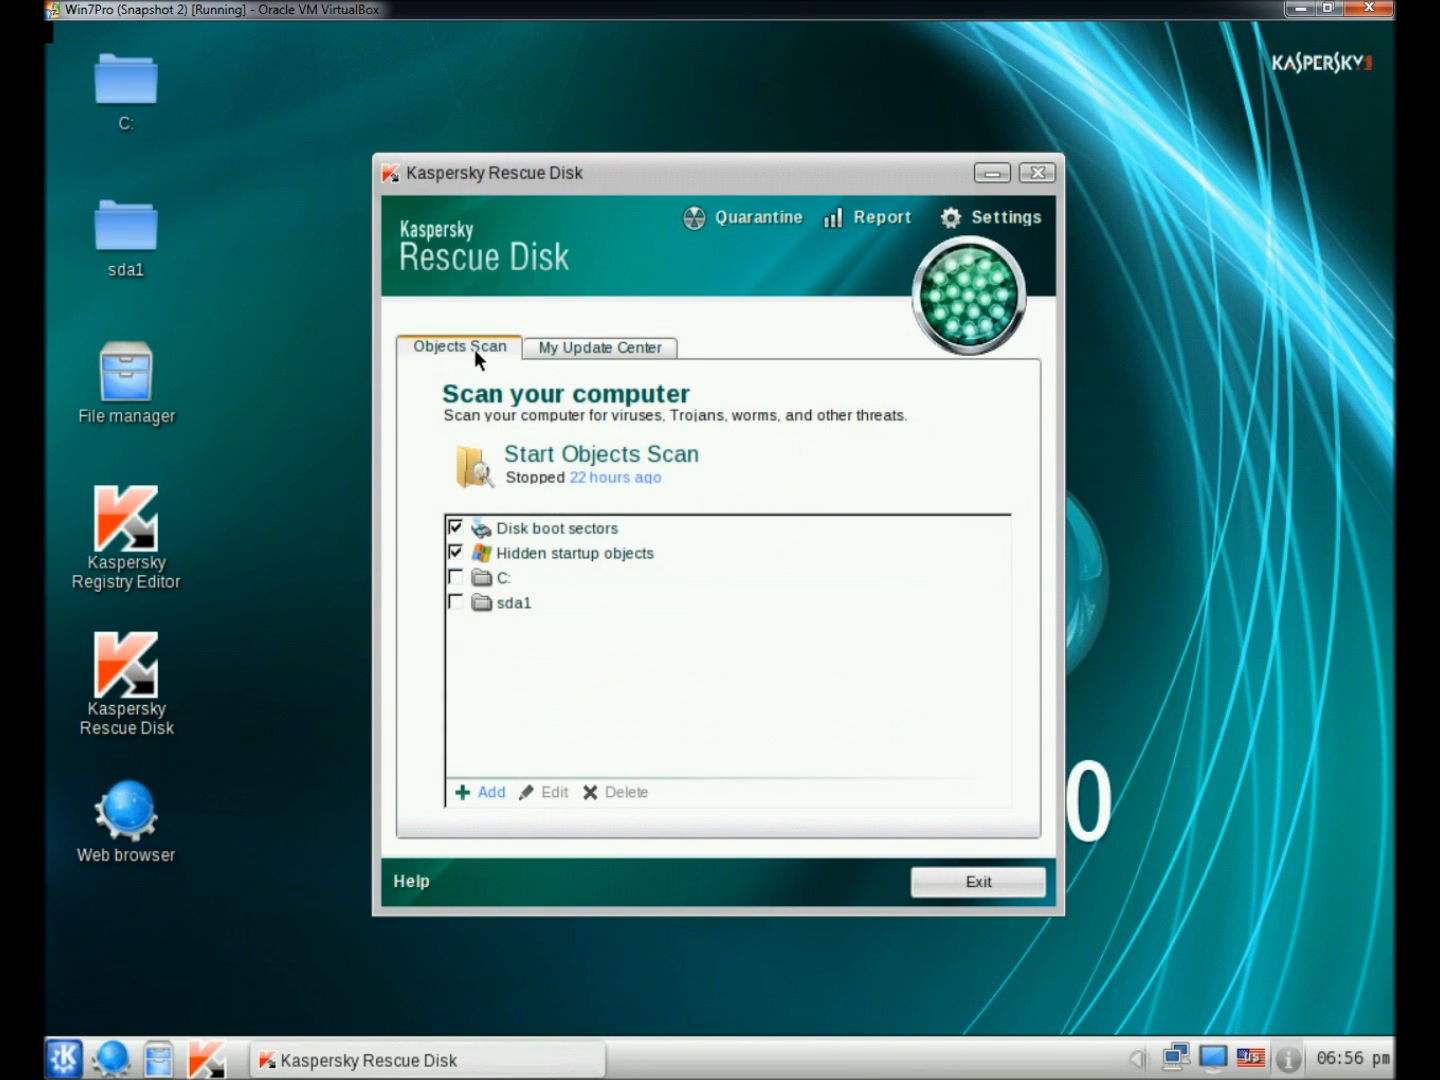
mouse_move(462, 572)
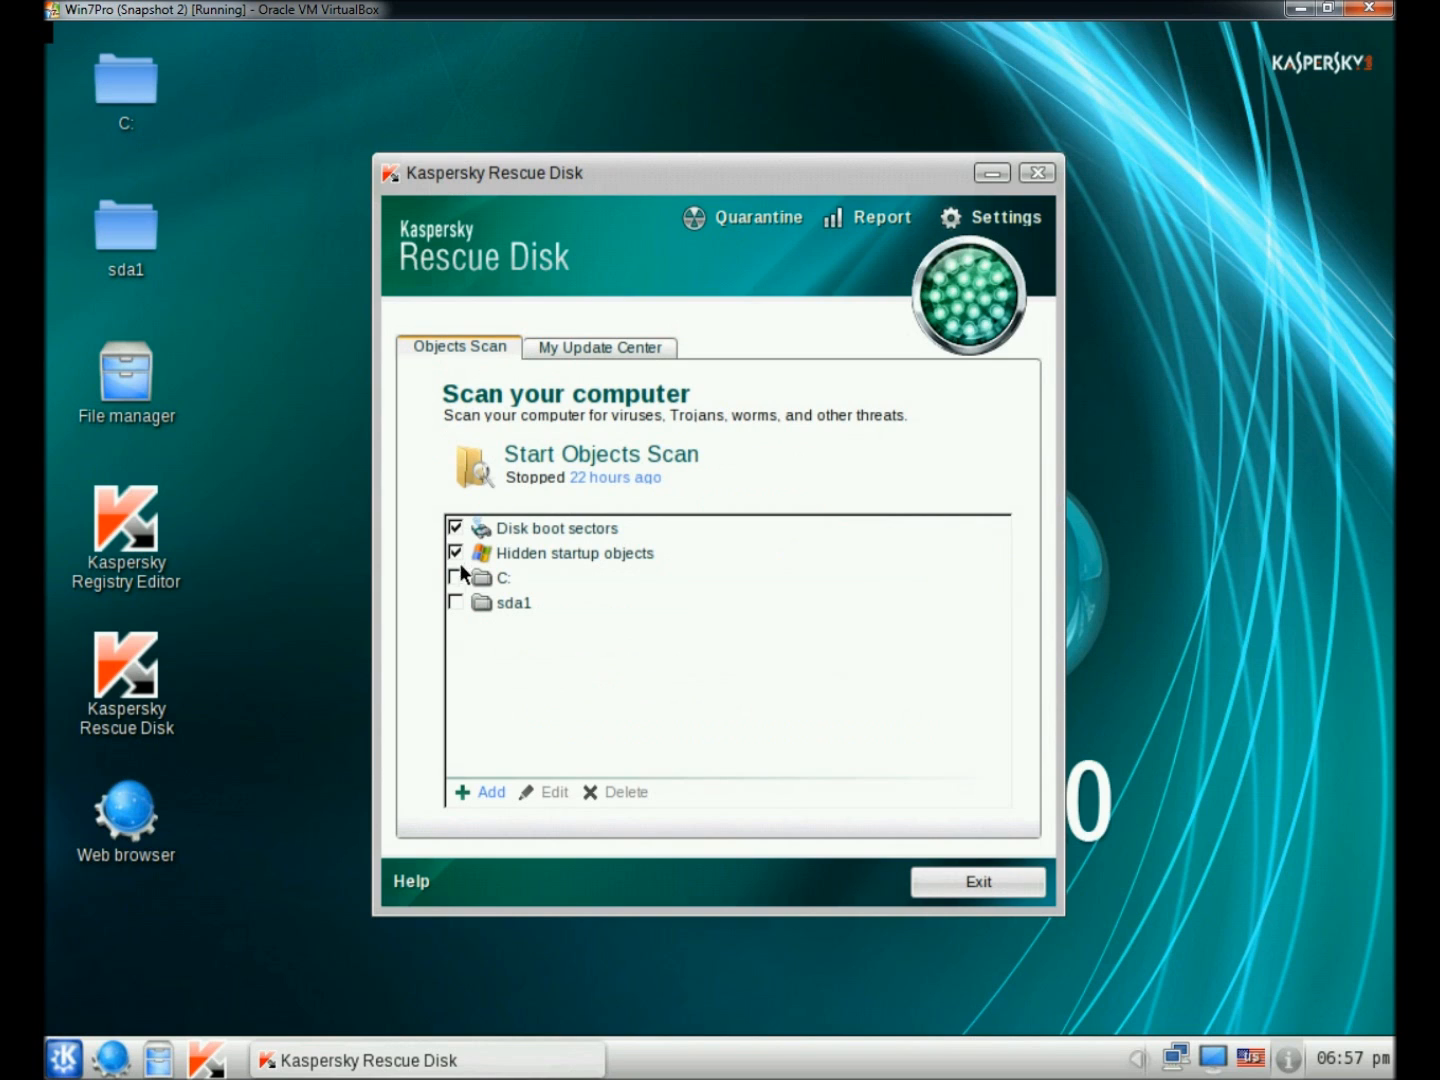
click(456, 576)
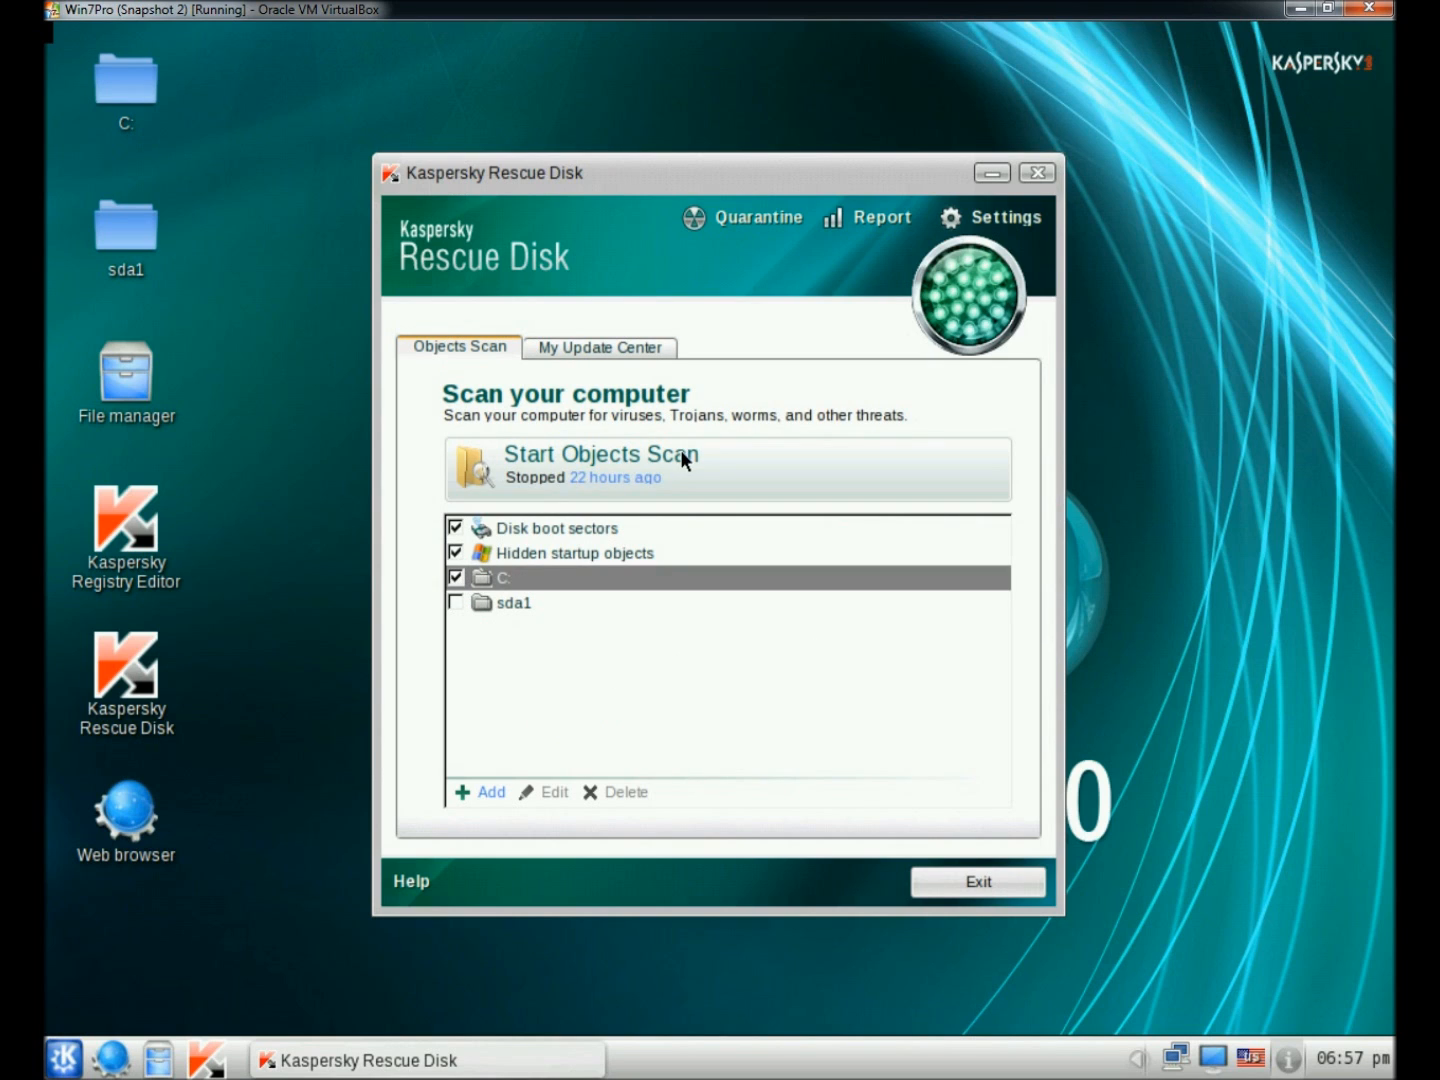
click(600, 456)
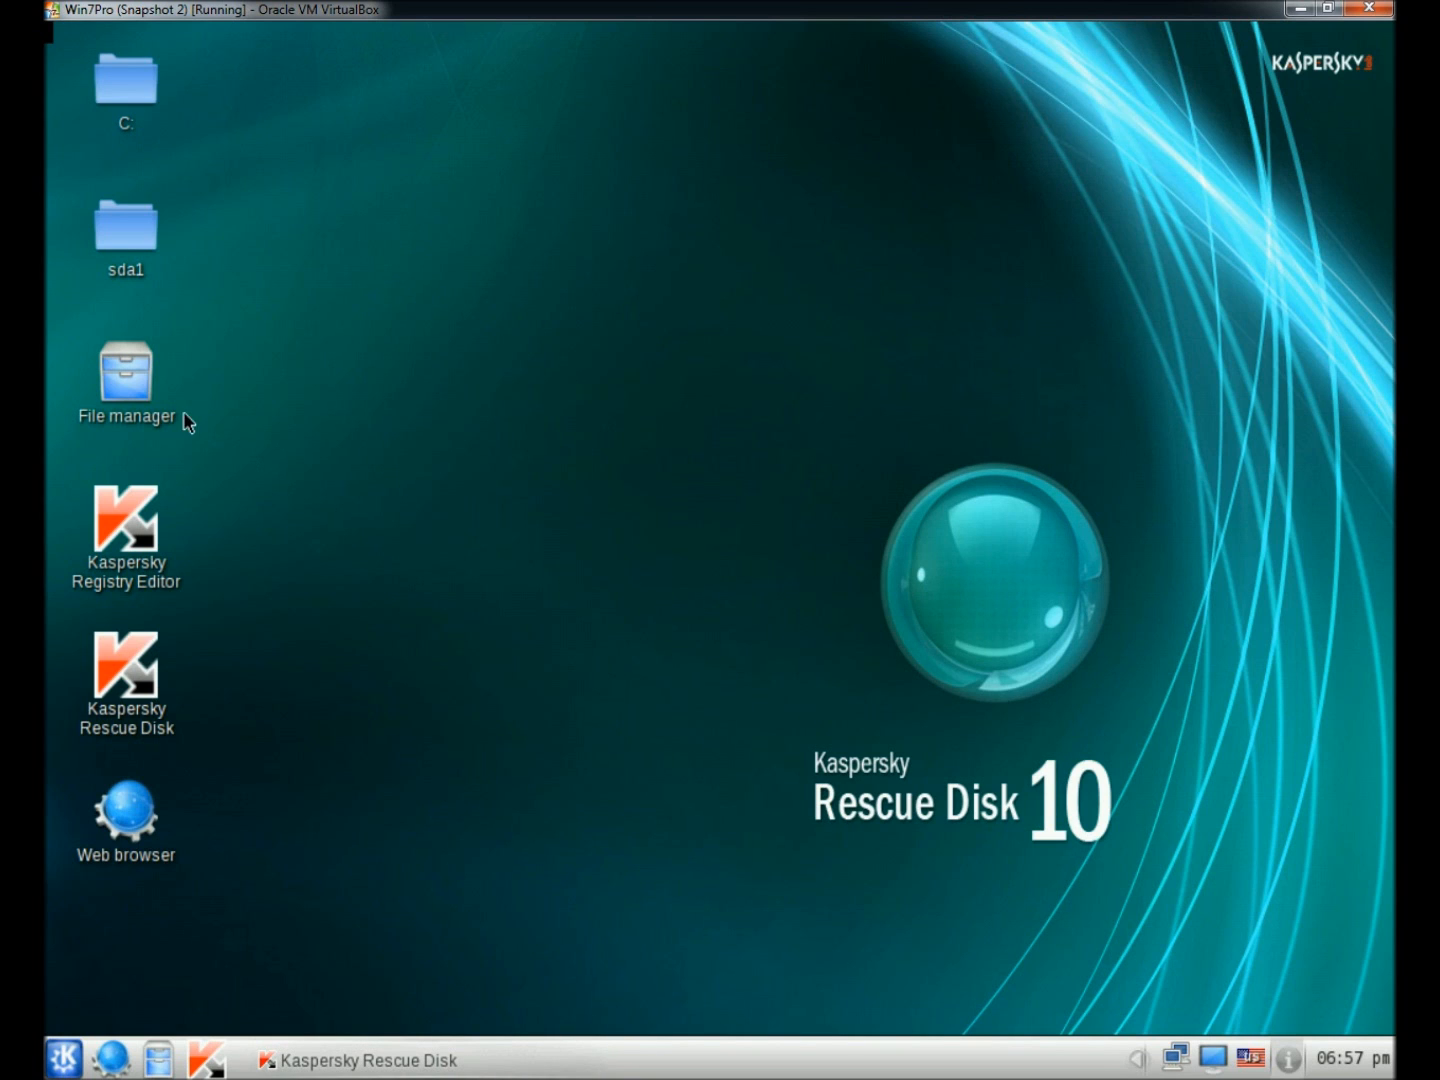
double_click(124, 378)
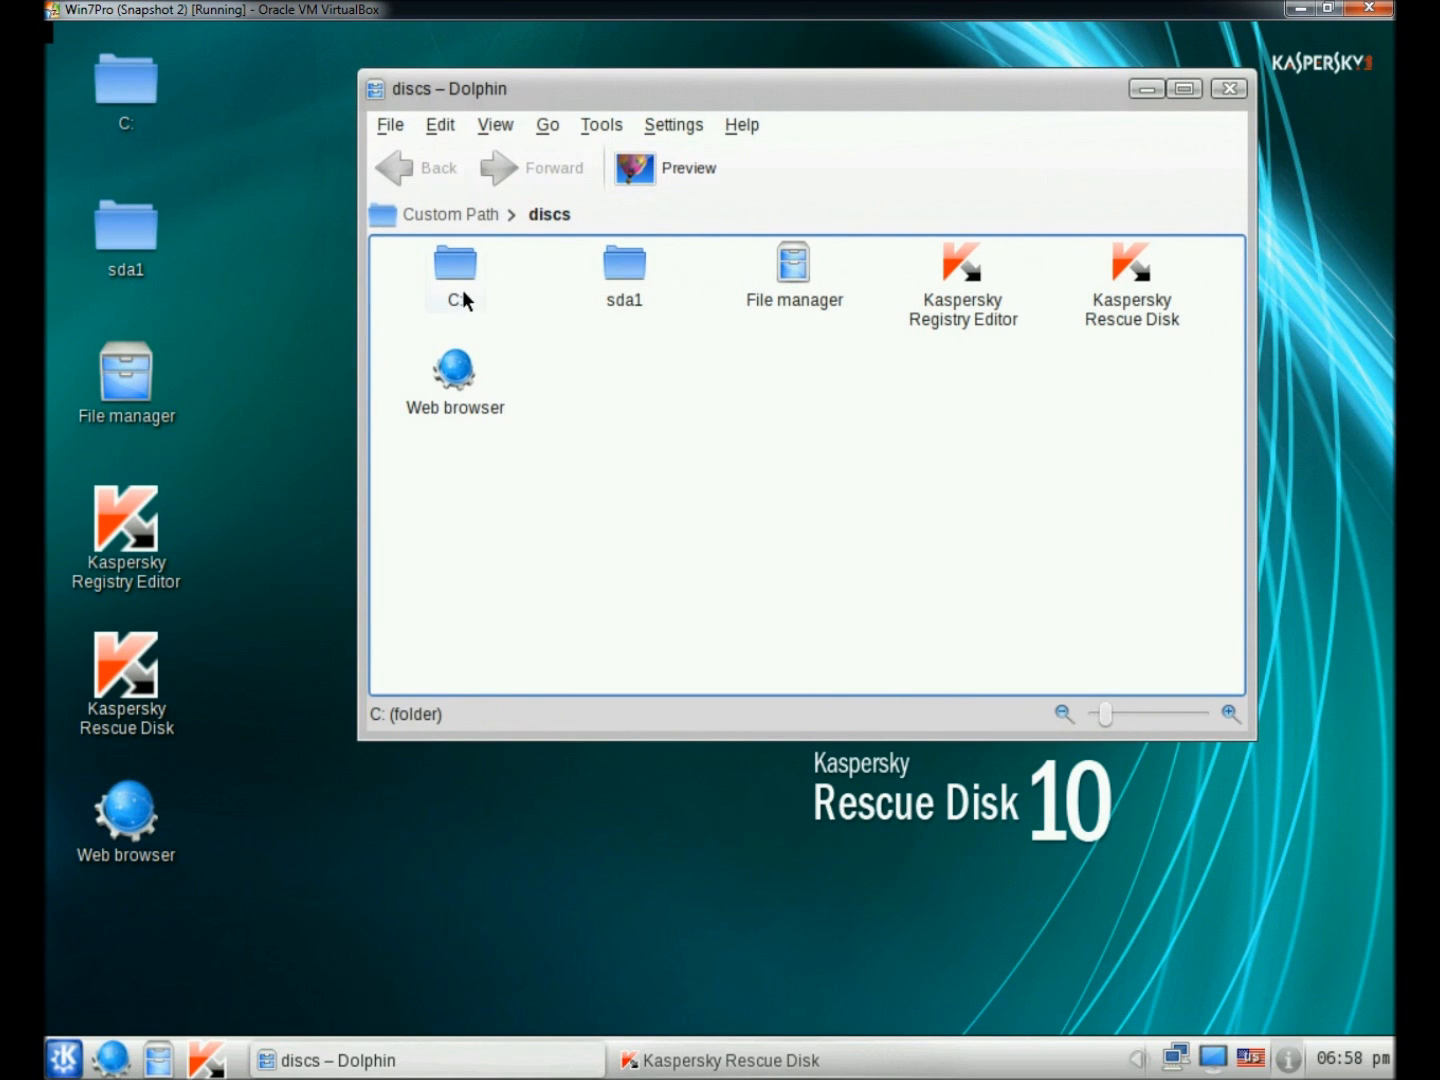
double_click(452, 264)
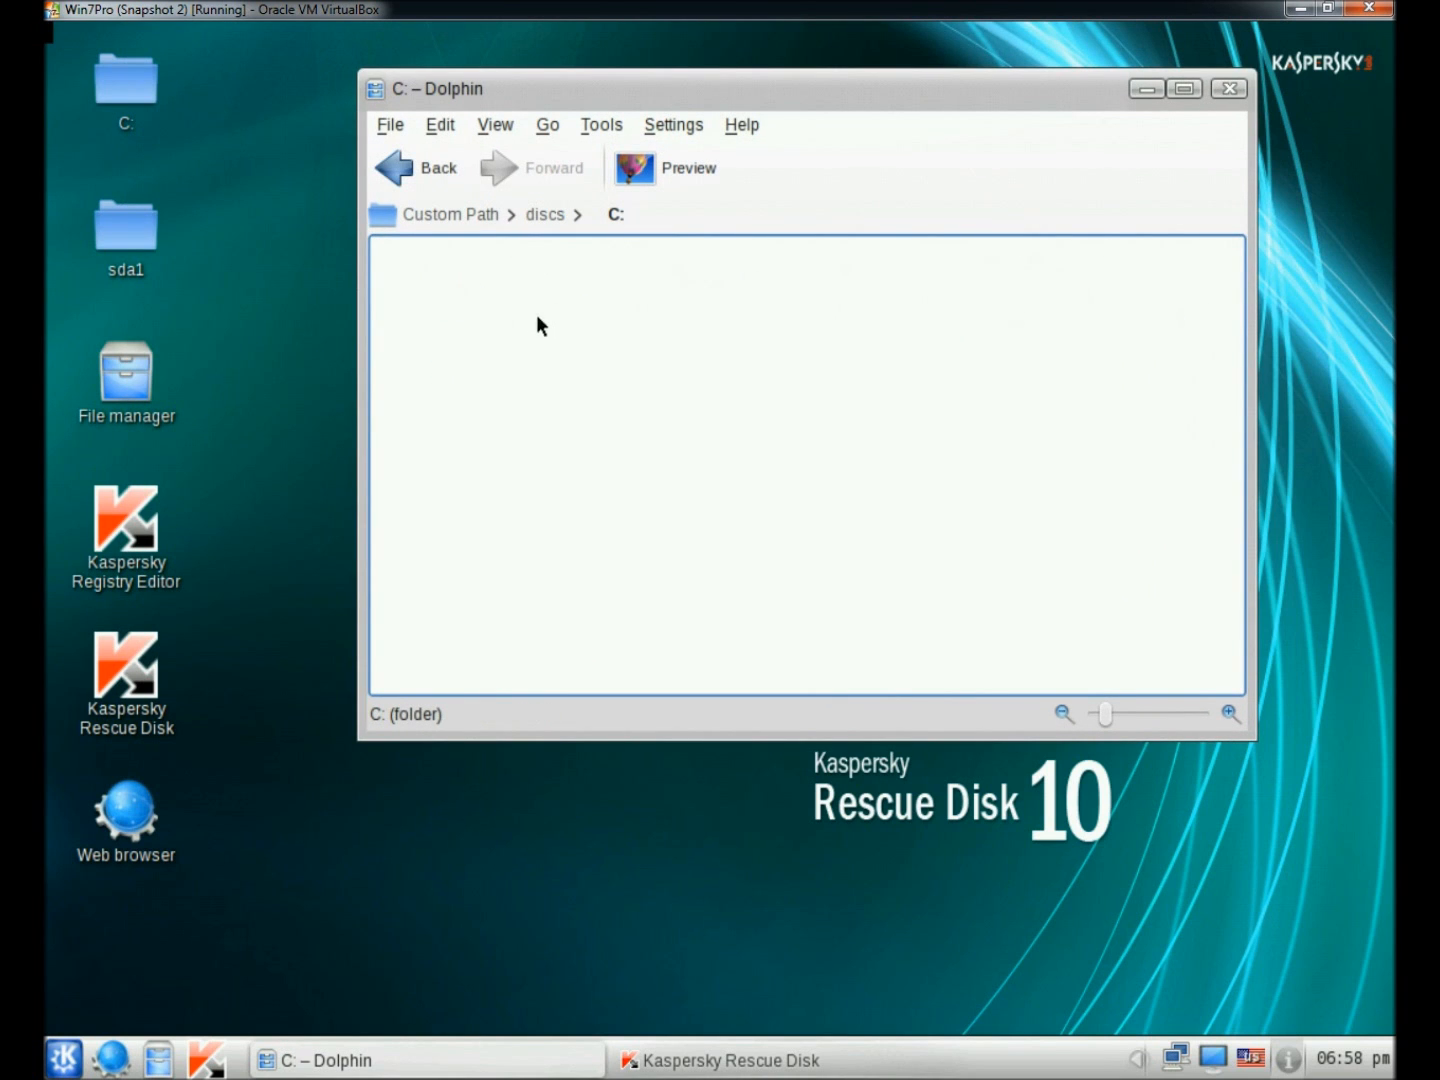
click(1228, 88)
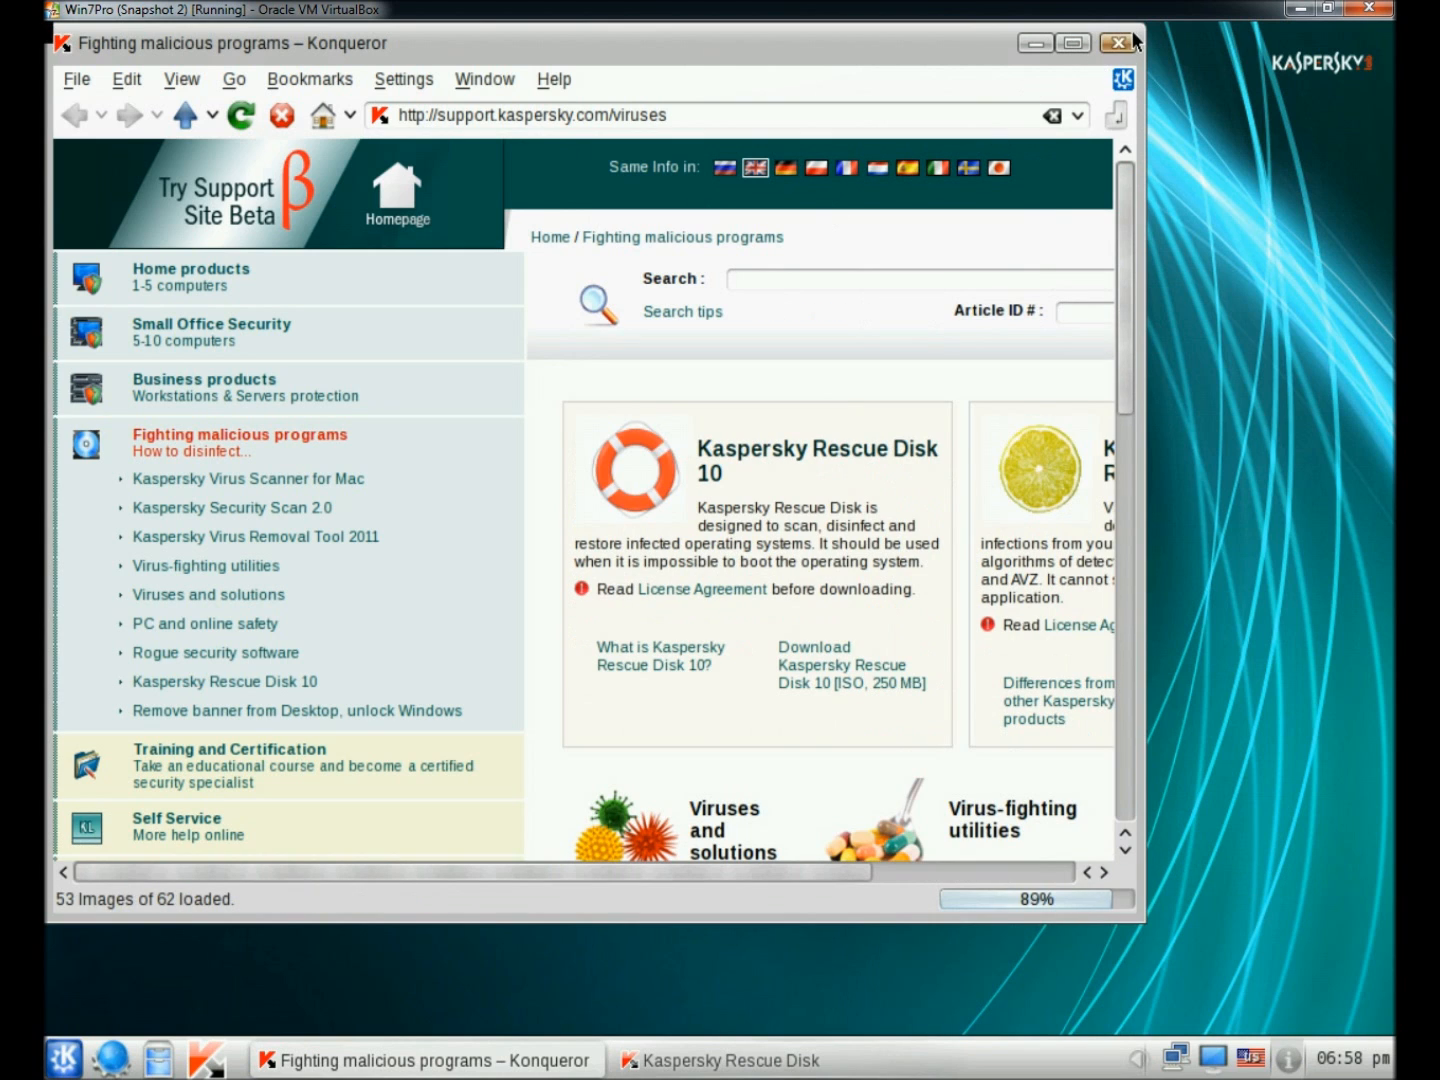
click(1116, 42)
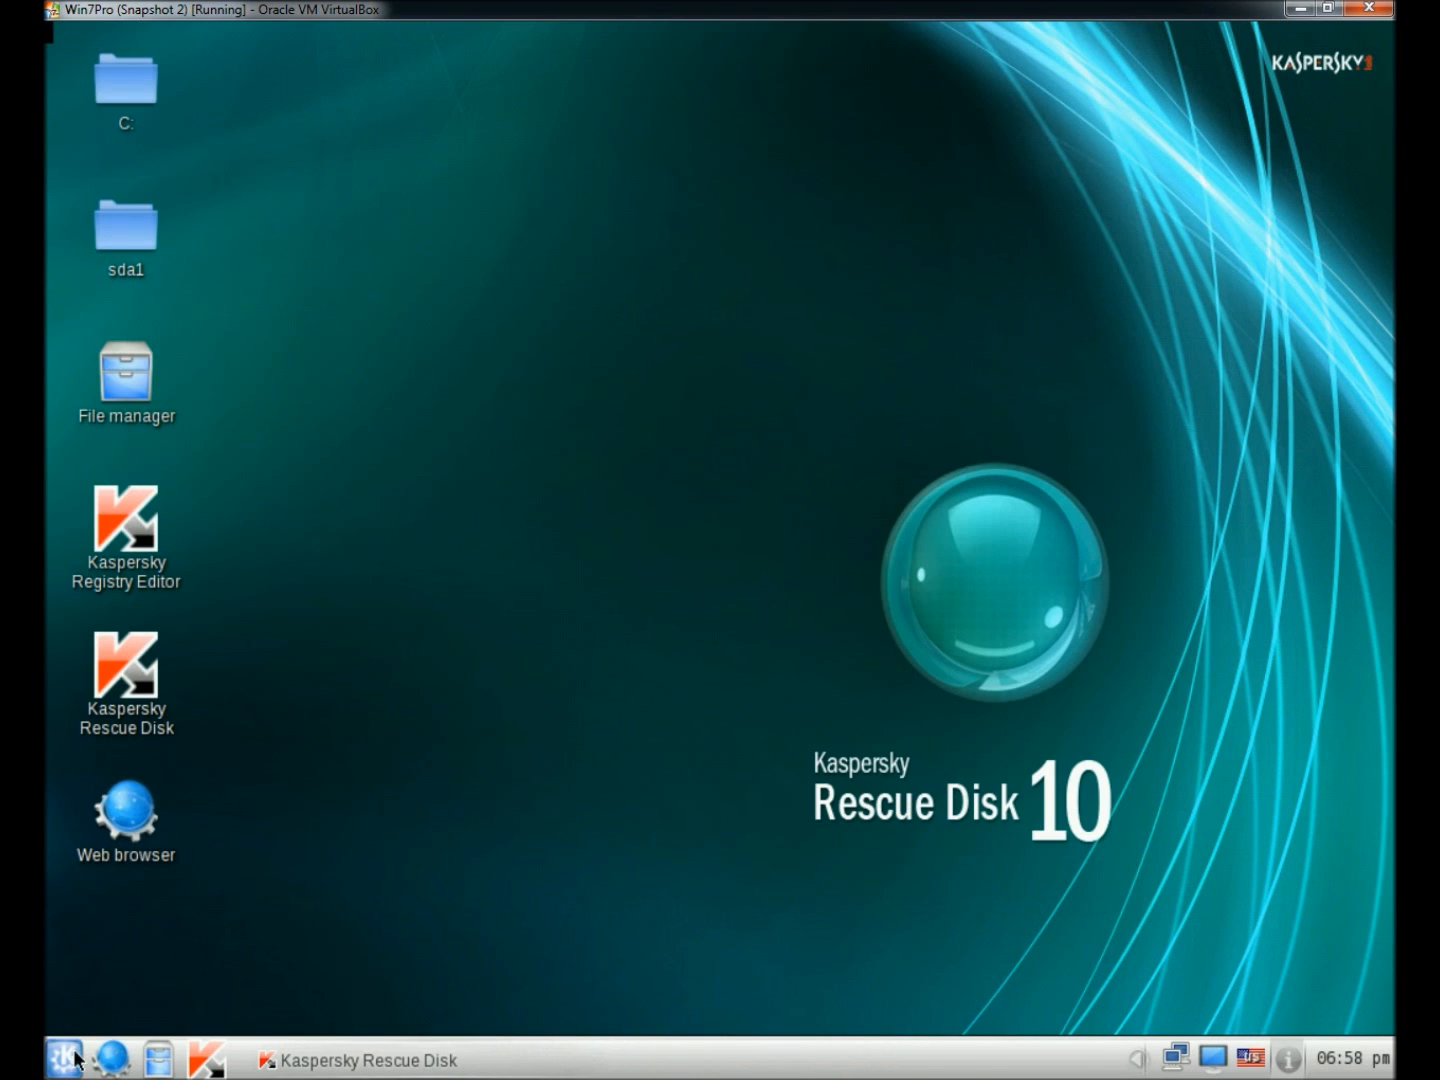
click(64, 1060)
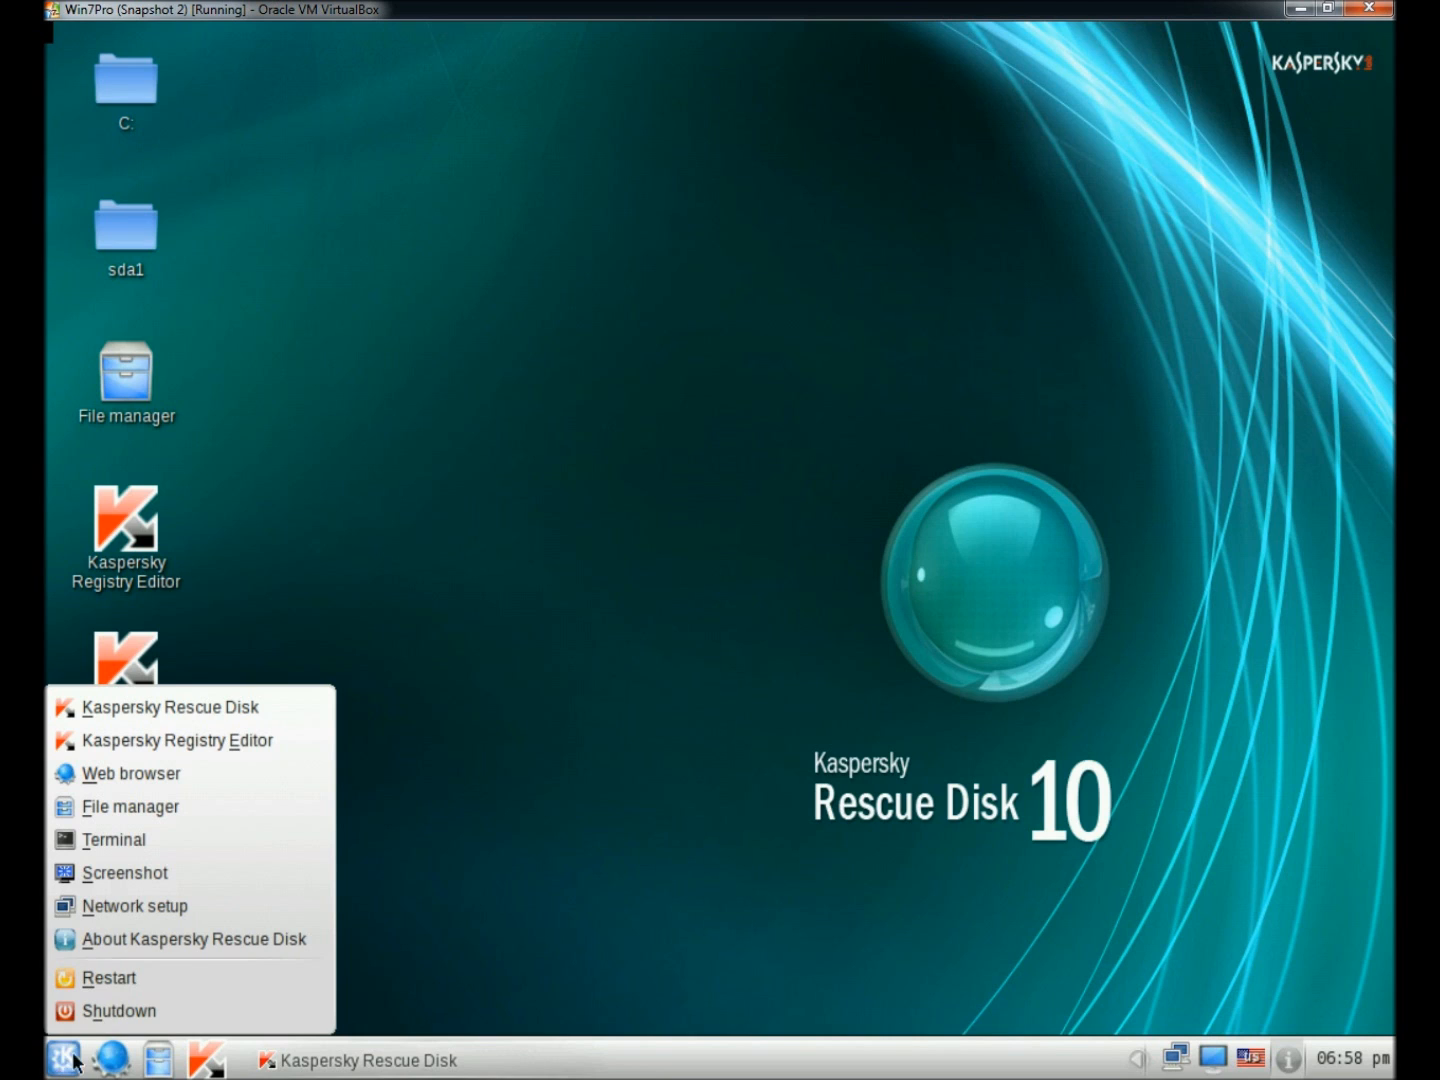
mouse_move(130, 840)
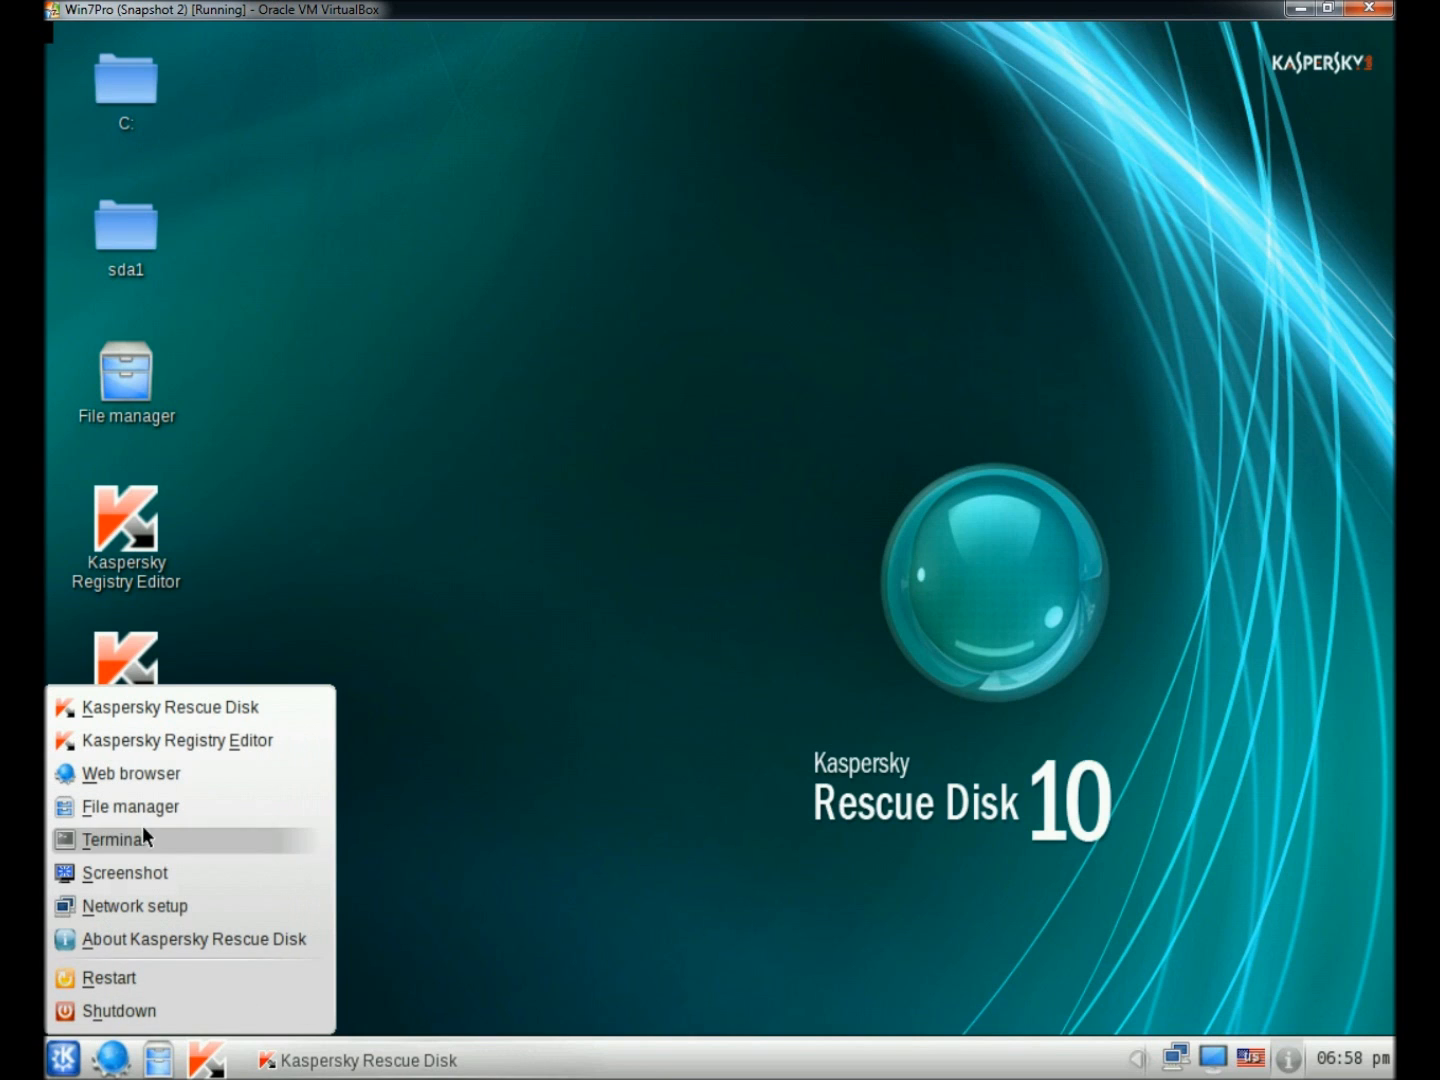
mouse_move(160, 884)
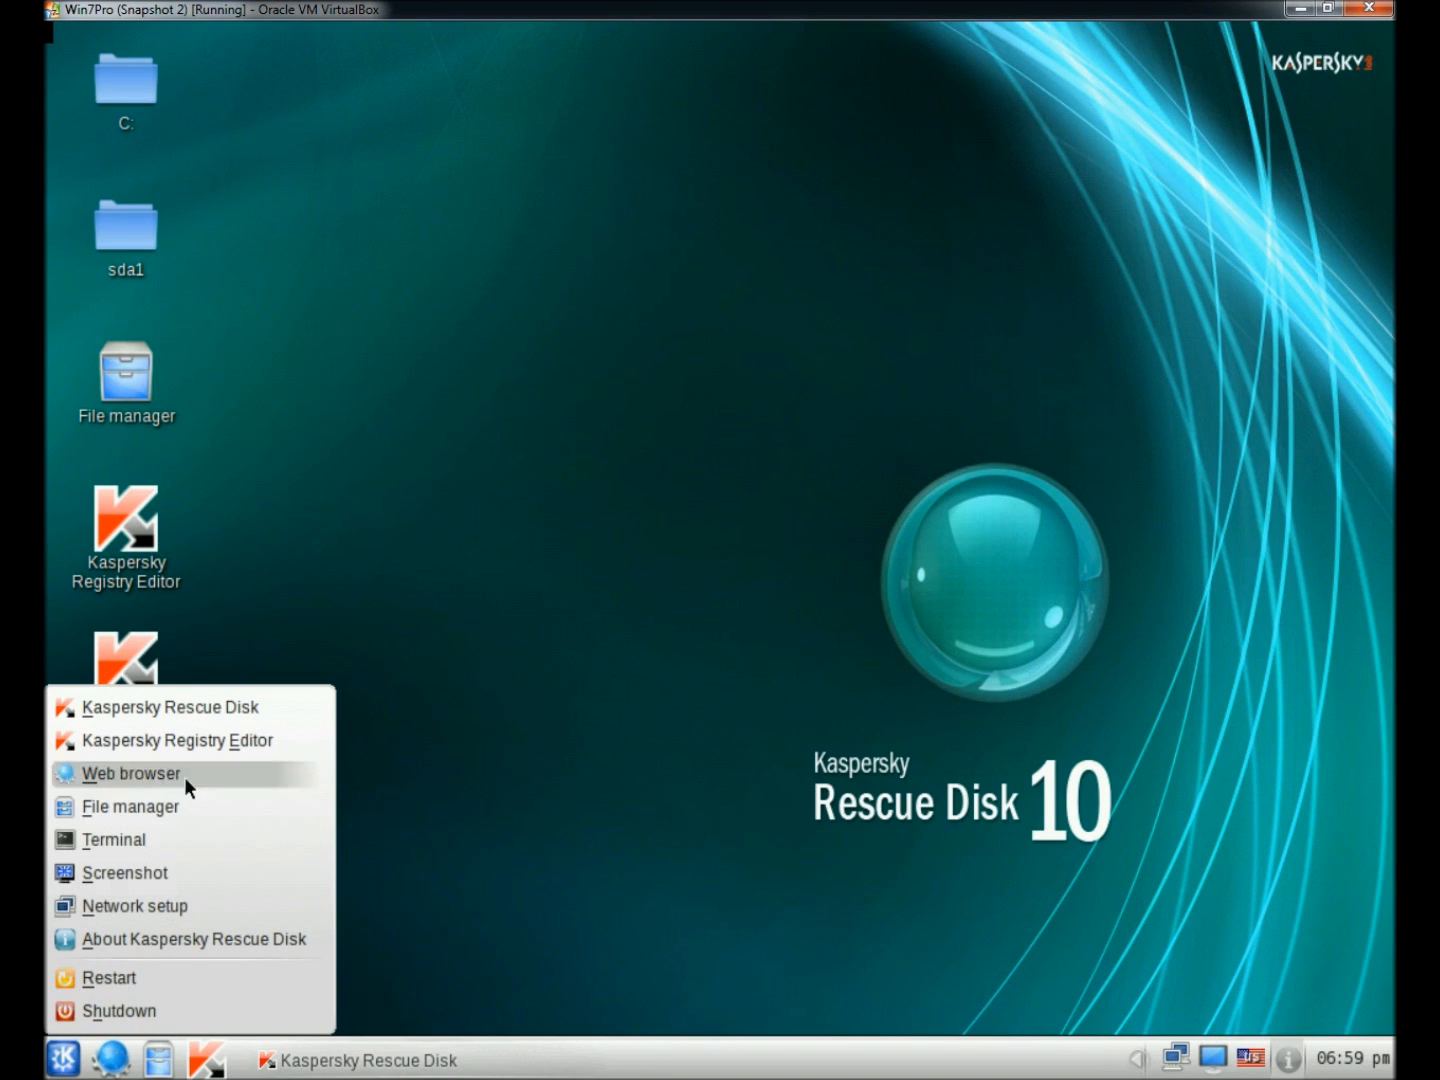
mouse_move(312, 416)
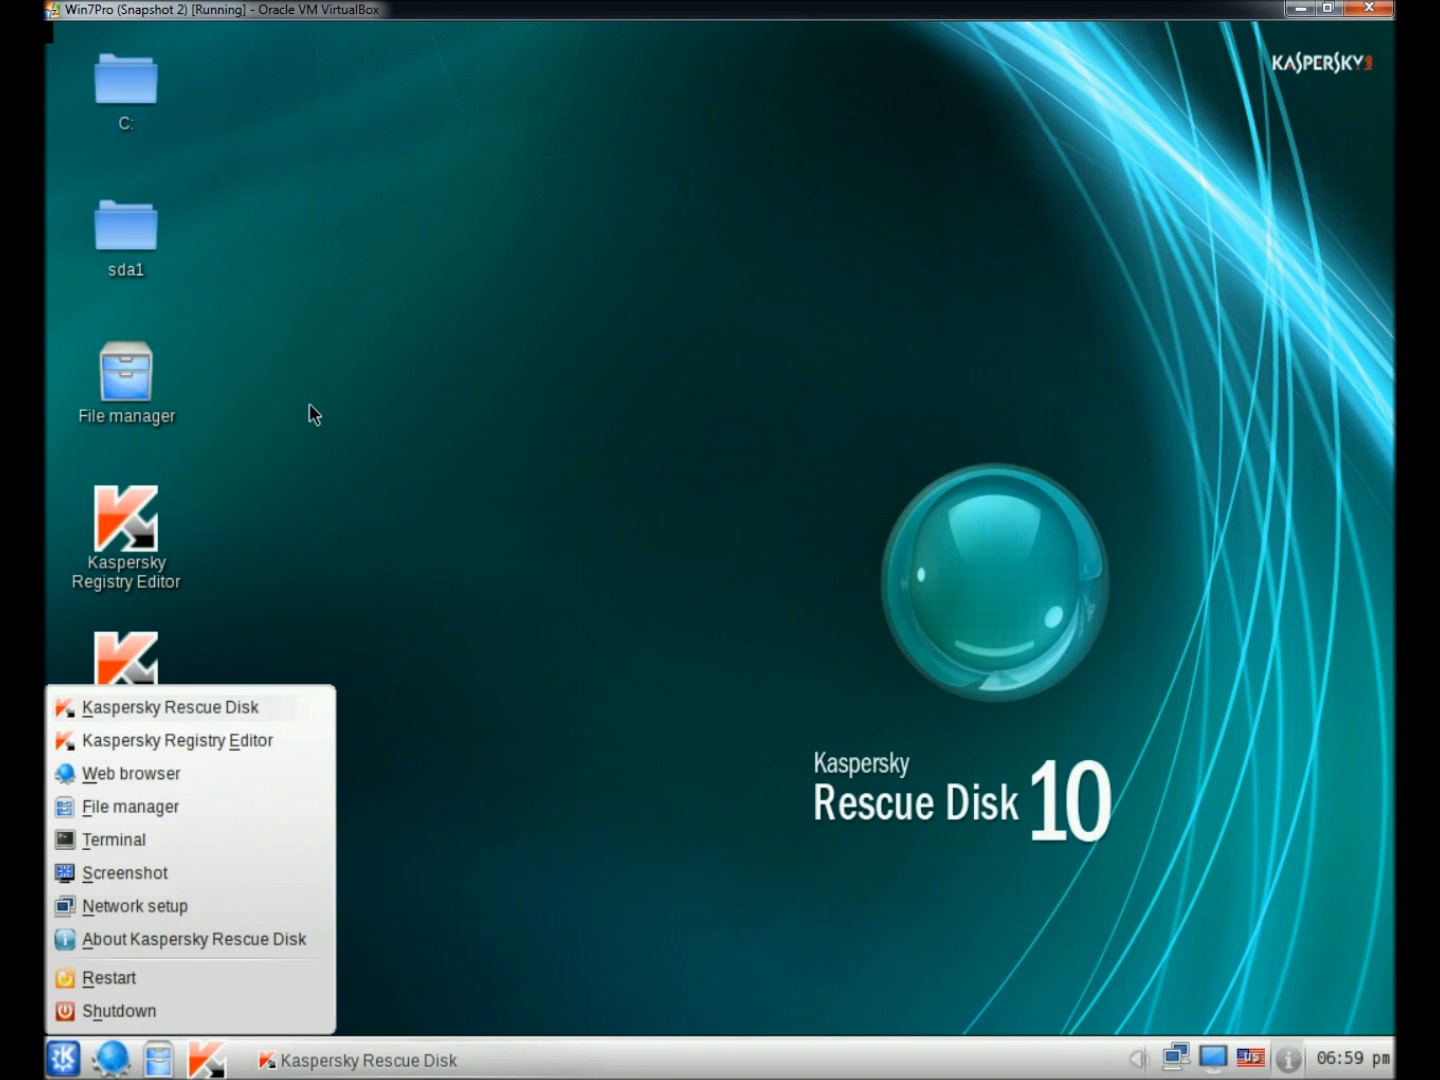
click(528, 760)
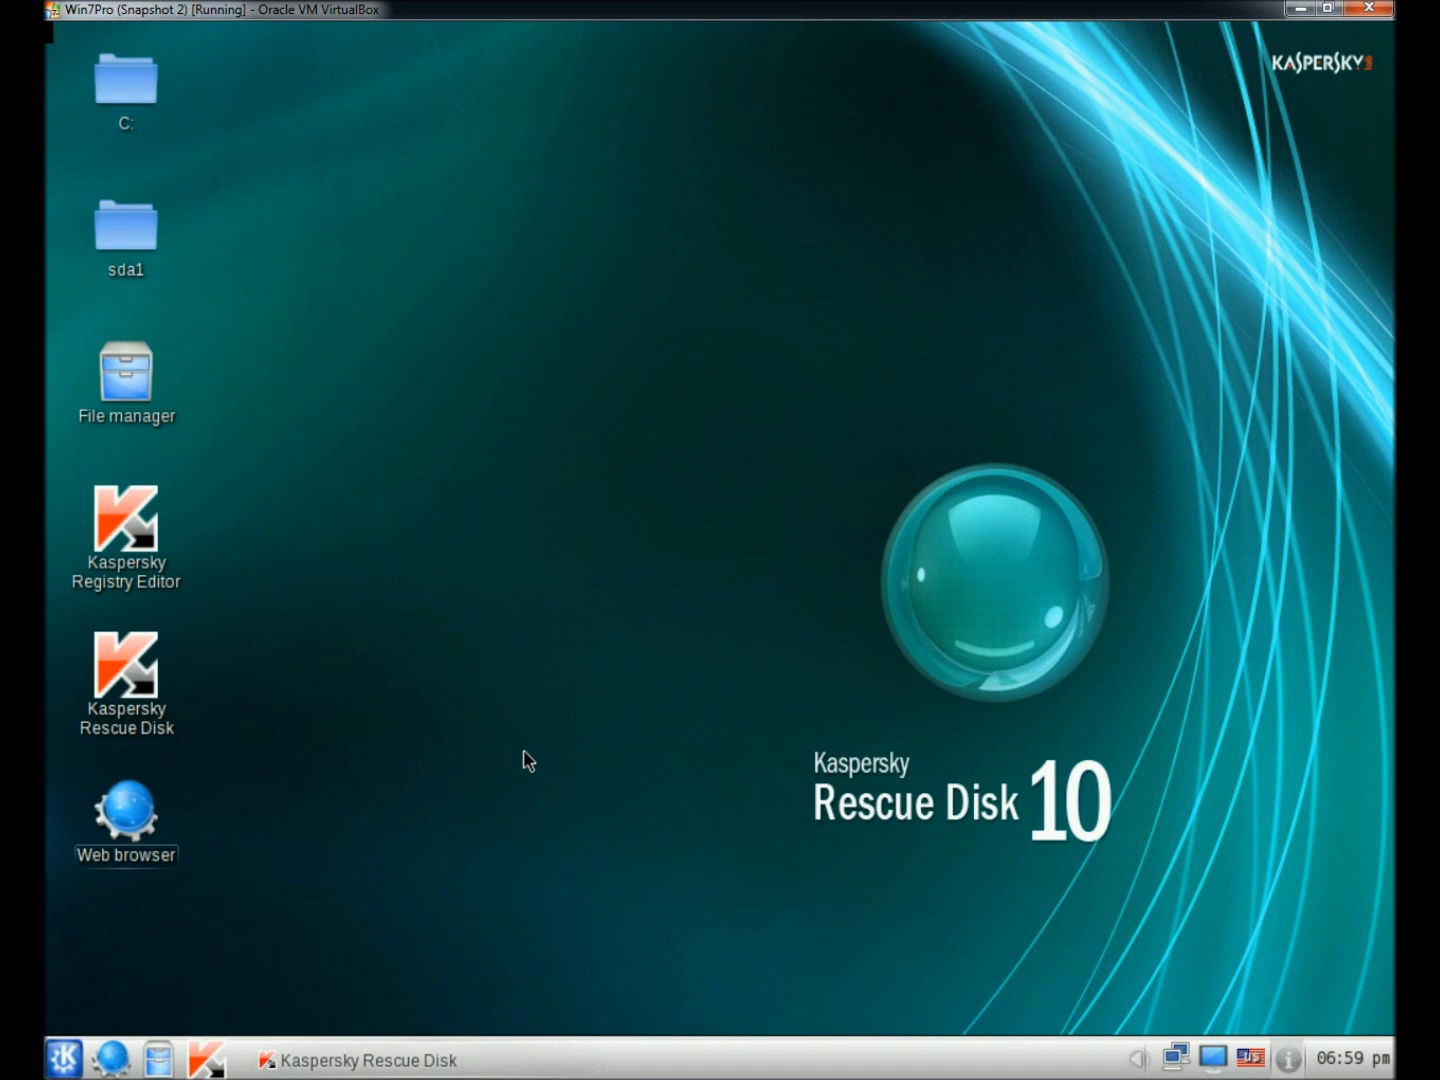
mouse_move(1052, 776)
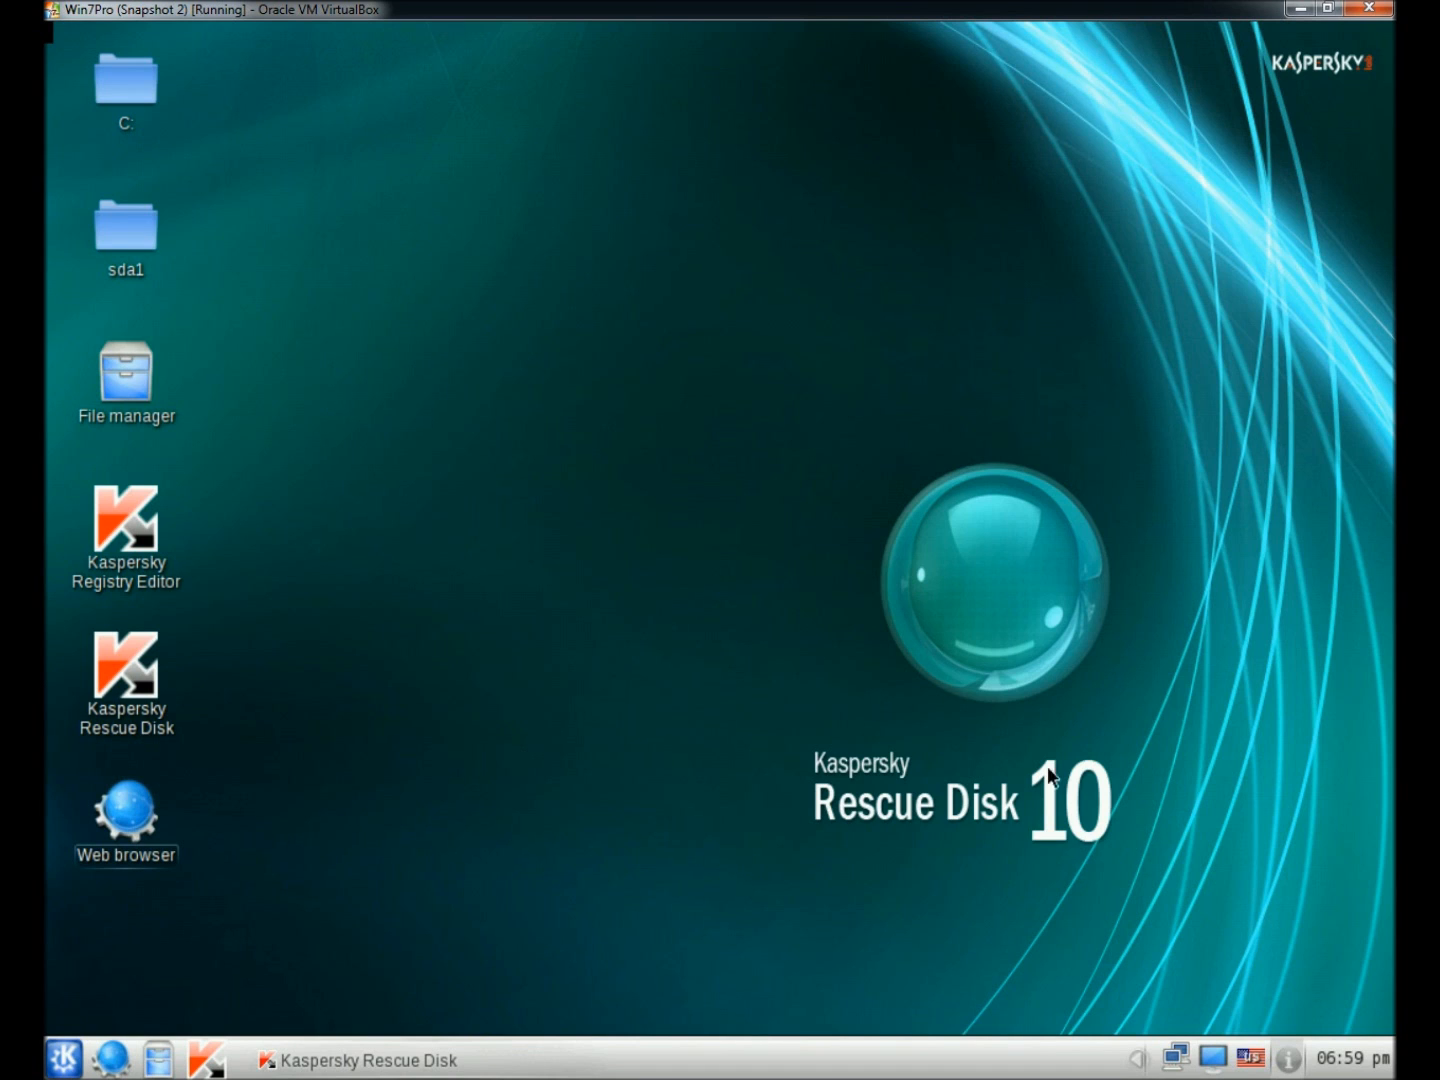